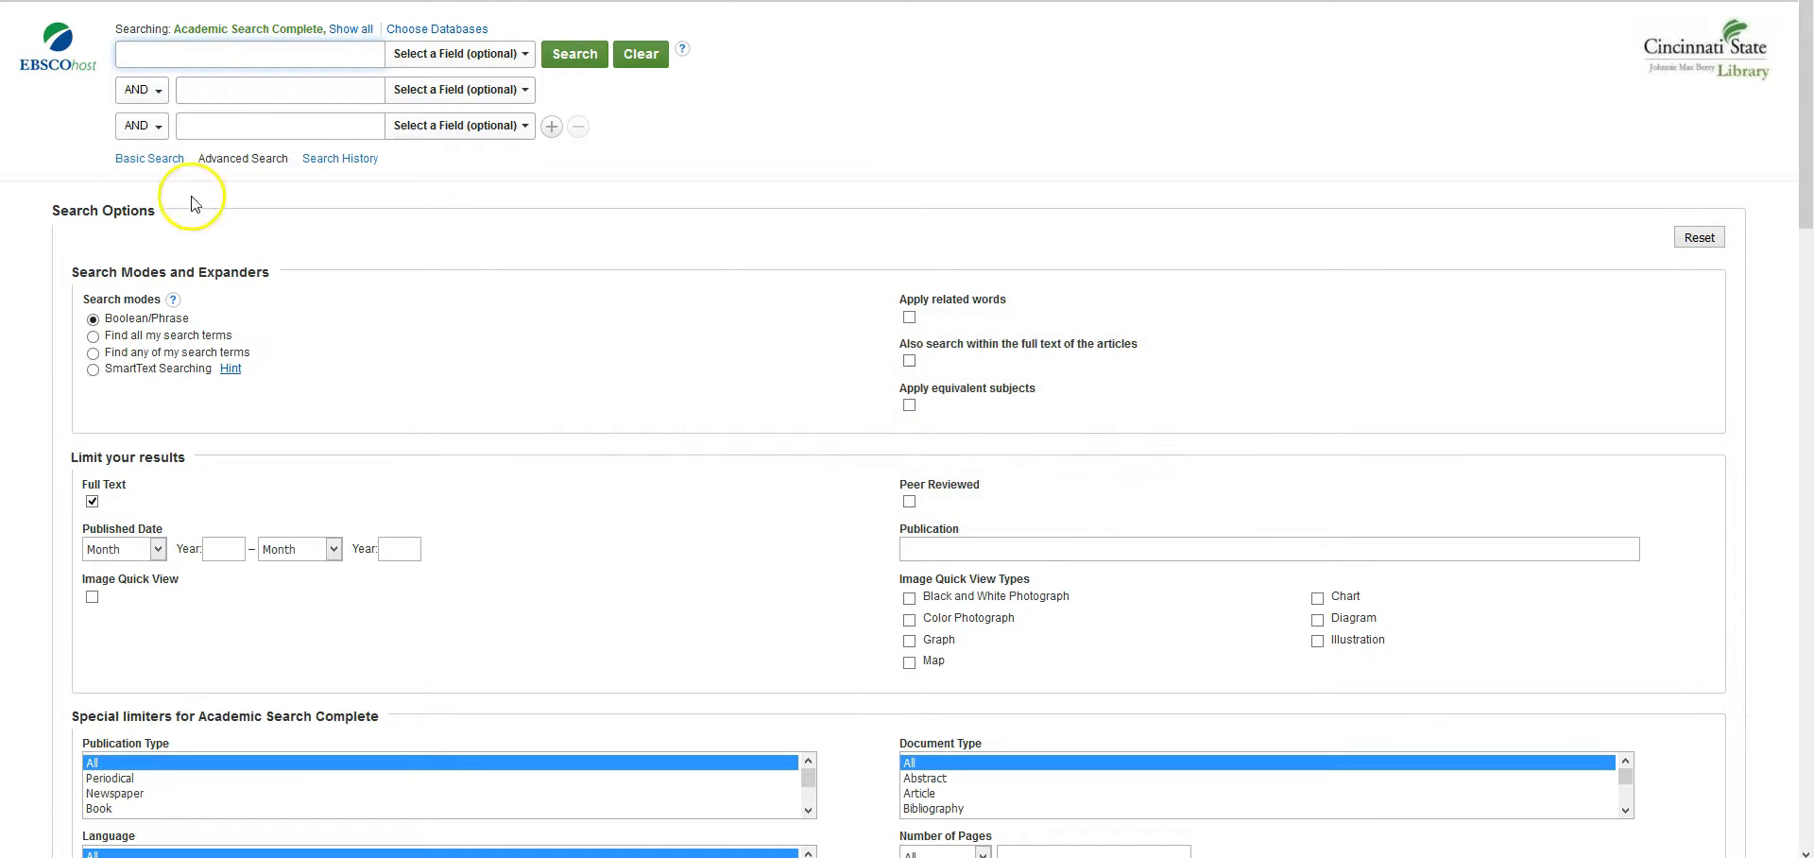
Add Business Source Complete, Communication & Mass Media Complete and Computer Source to the searched databases
{"action": "left_click", "coordinate": [438, 27]}
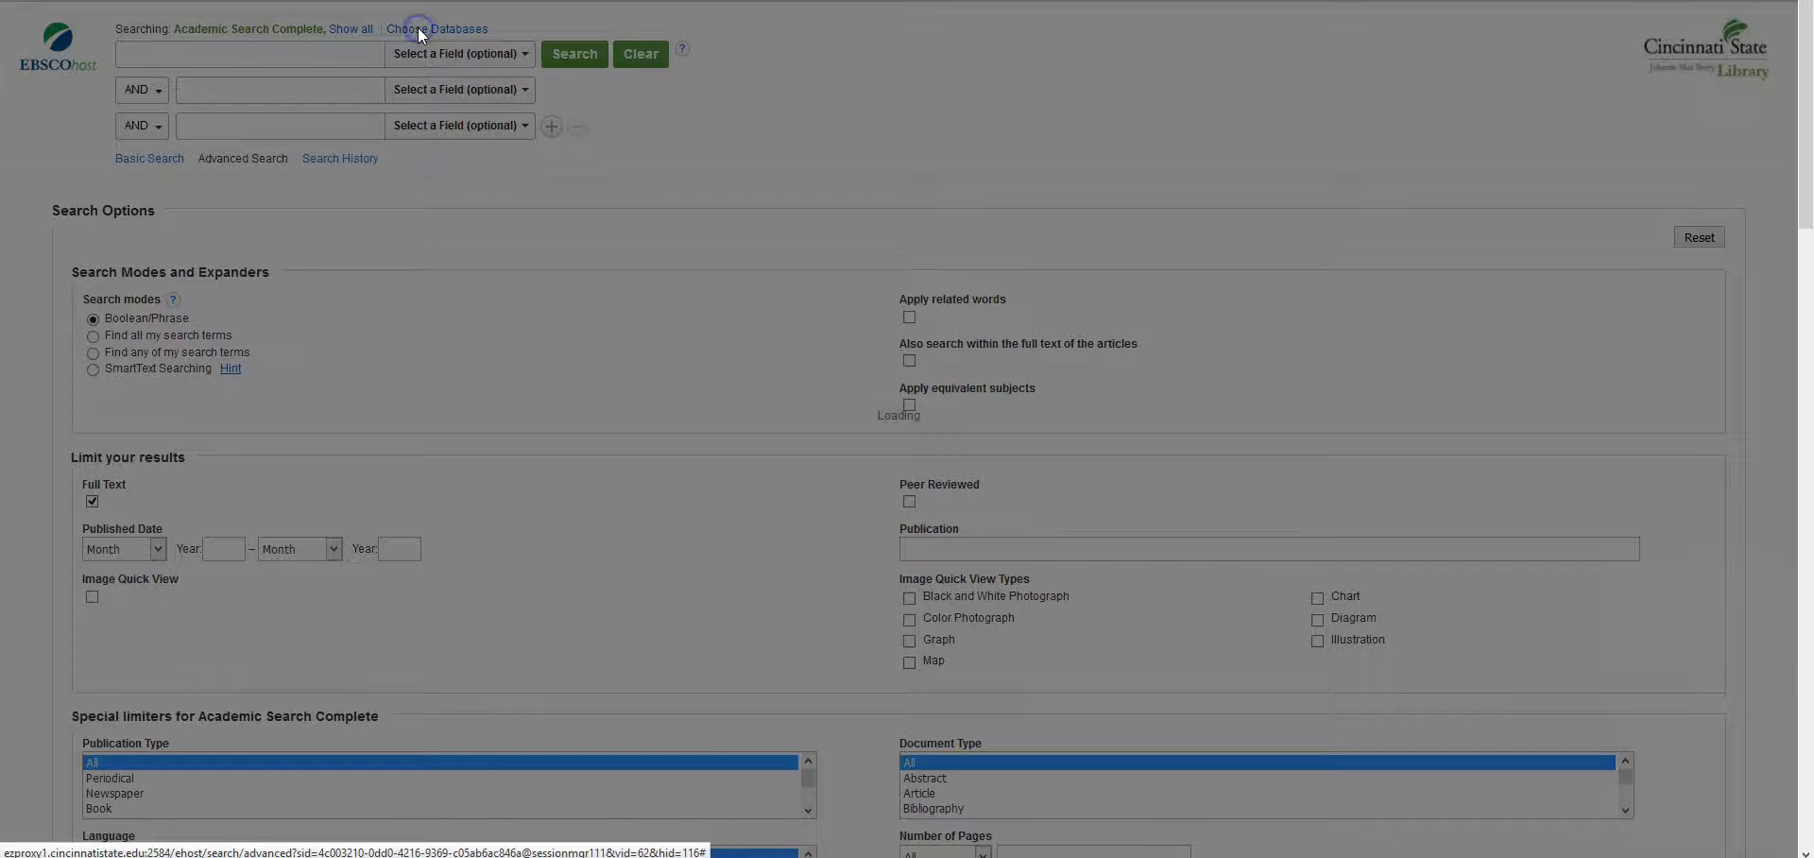
{"action": "left_click", "coordinate": [437, 28]}
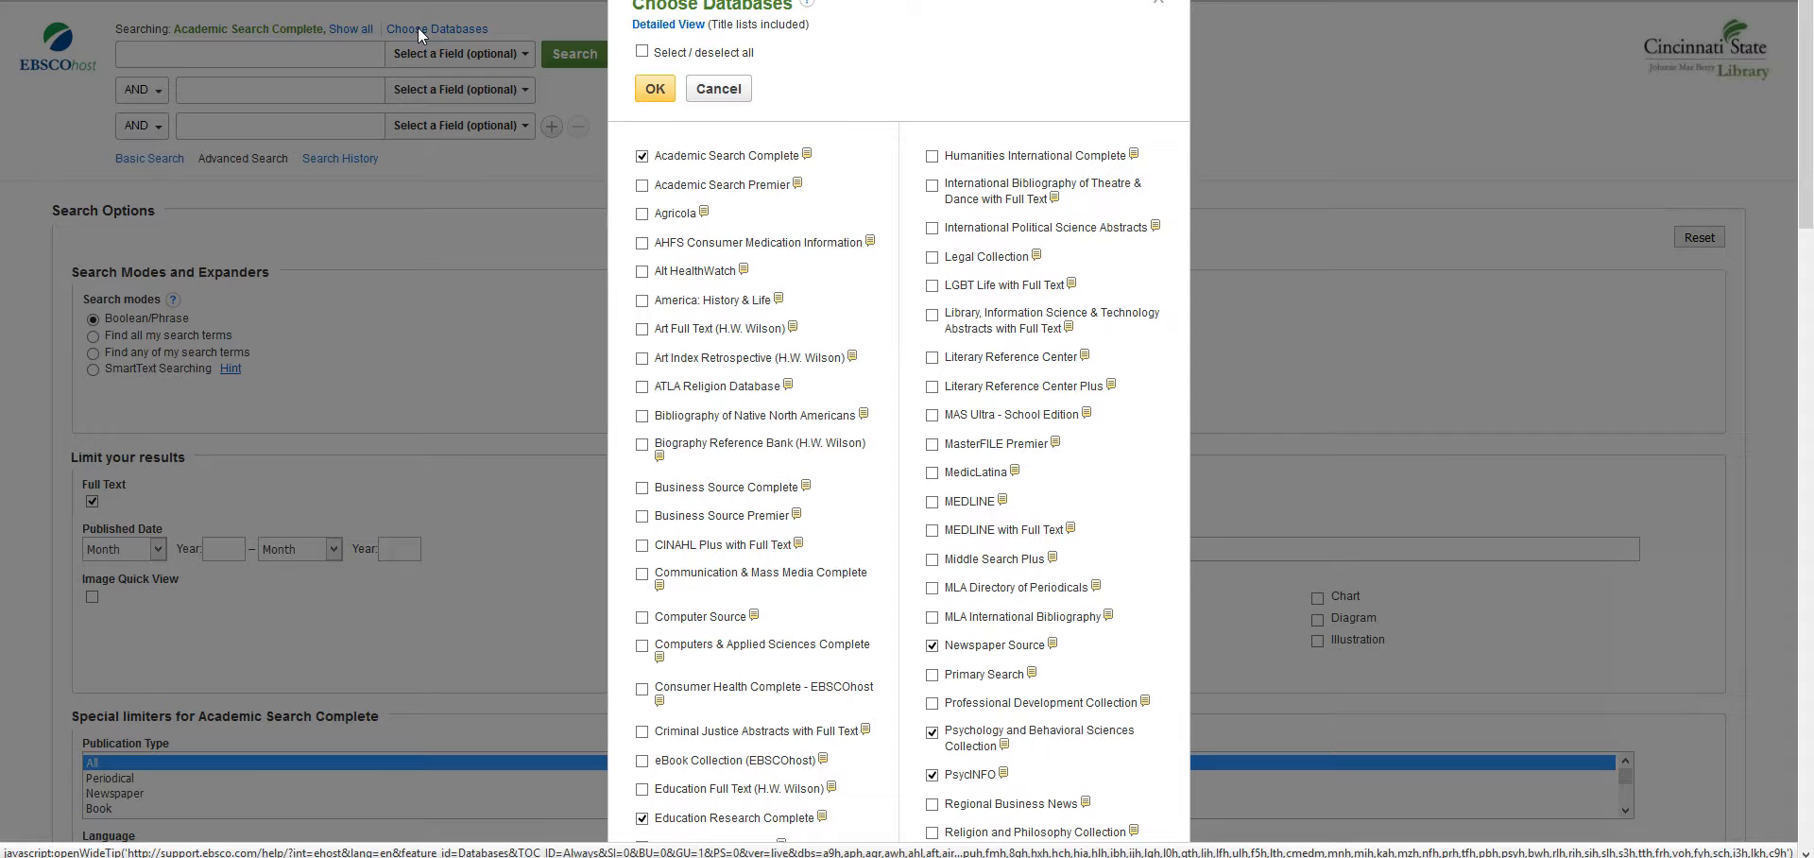
{"action": "mouse_move", "coordinate": [654, 449]}
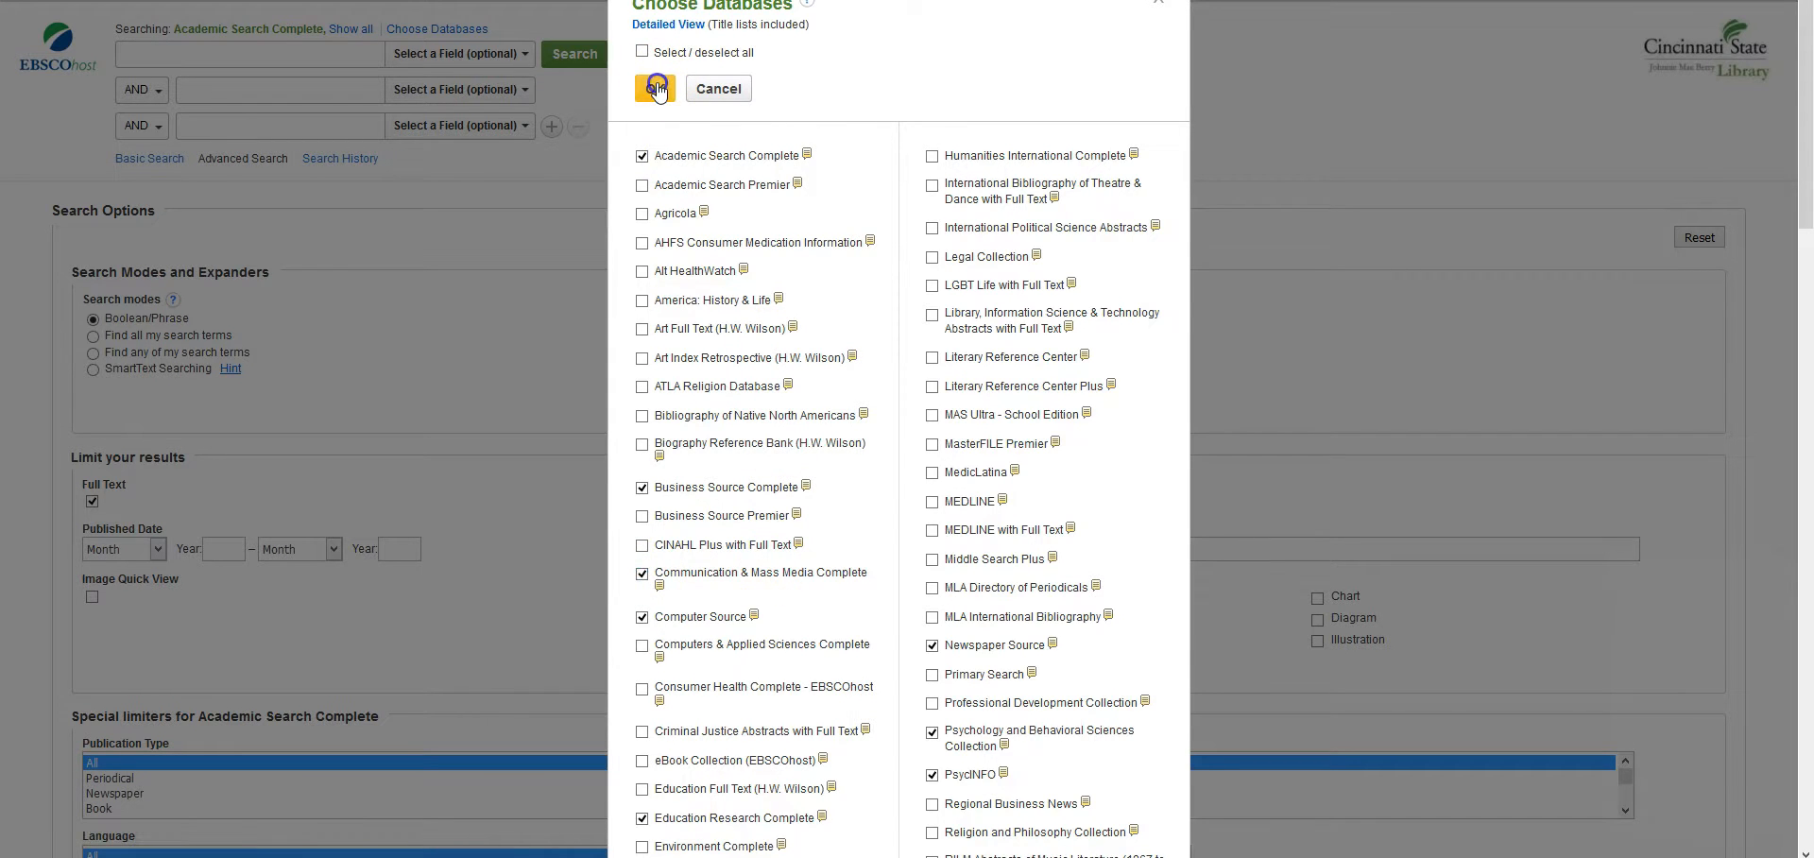
{"action": "left_click", "coordinate": [654, 88]}
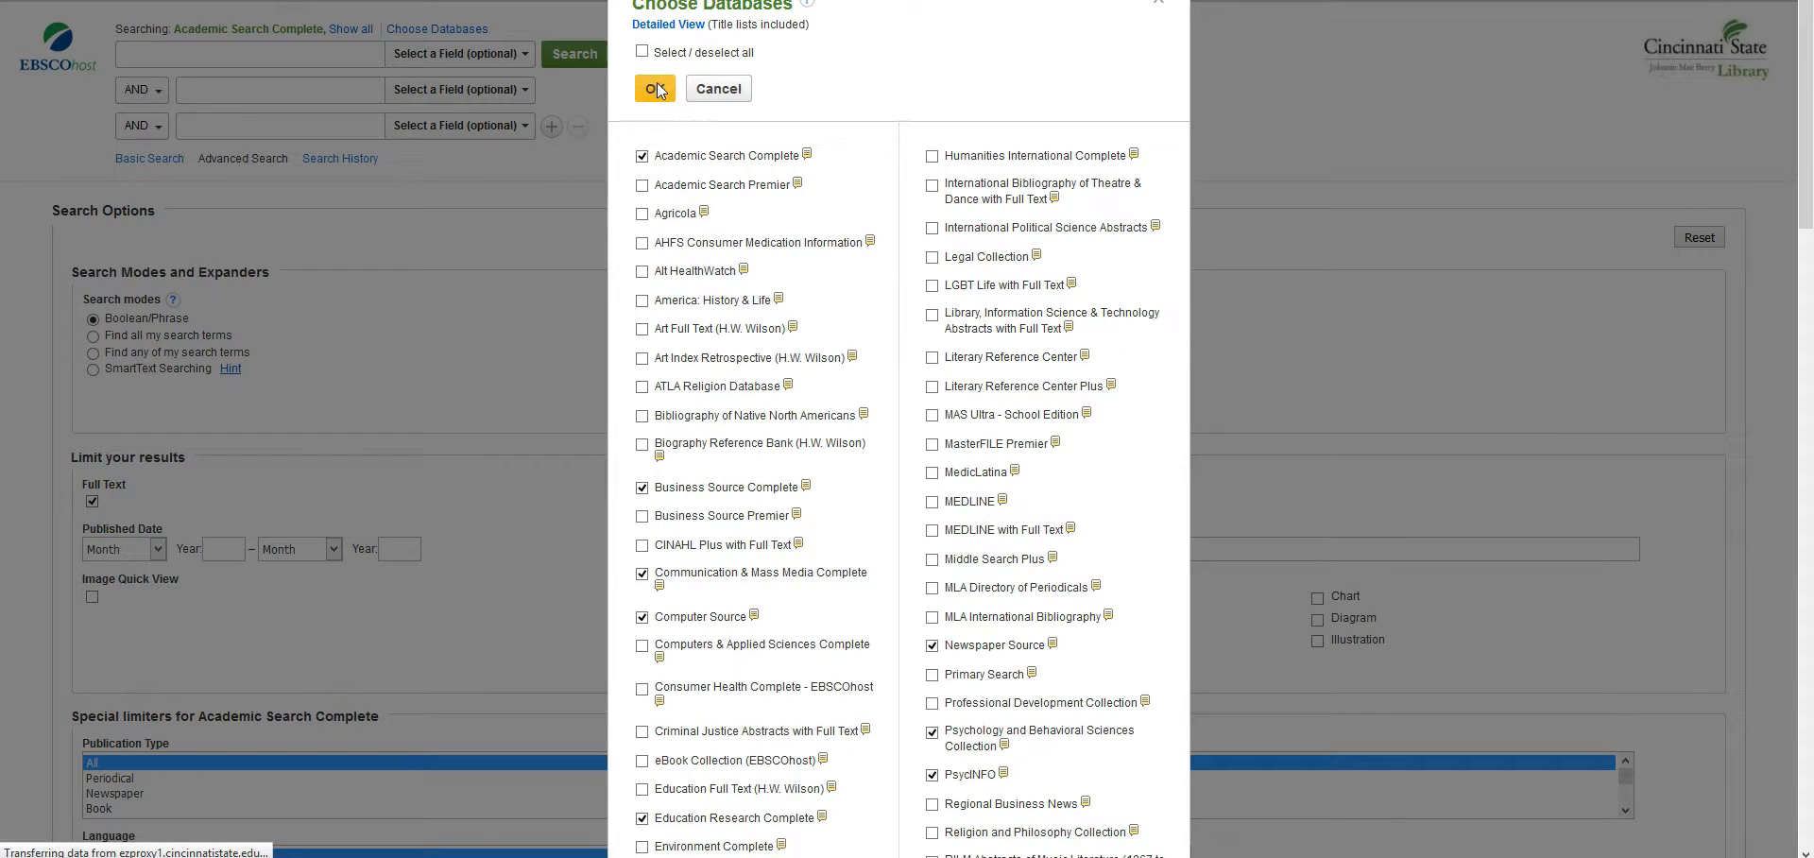
{"action": "left_click", "coordinate": [654, 88]}
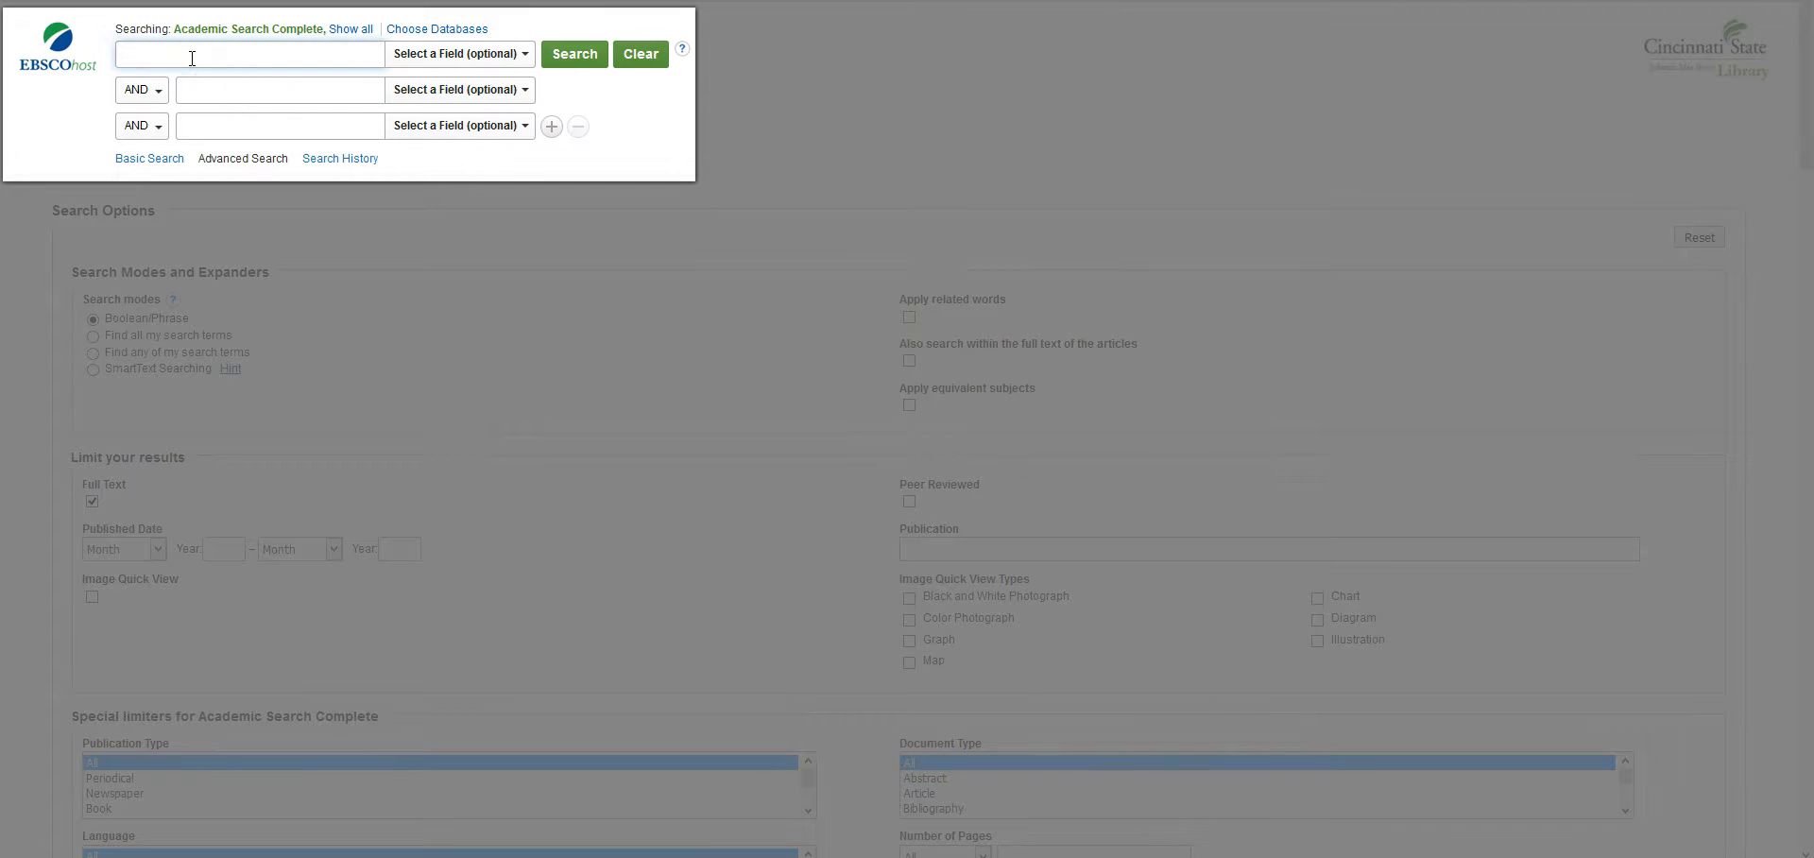
Enter the terms video games, violence and children in the three search boxes
{"action": "type", "text": "video games"}
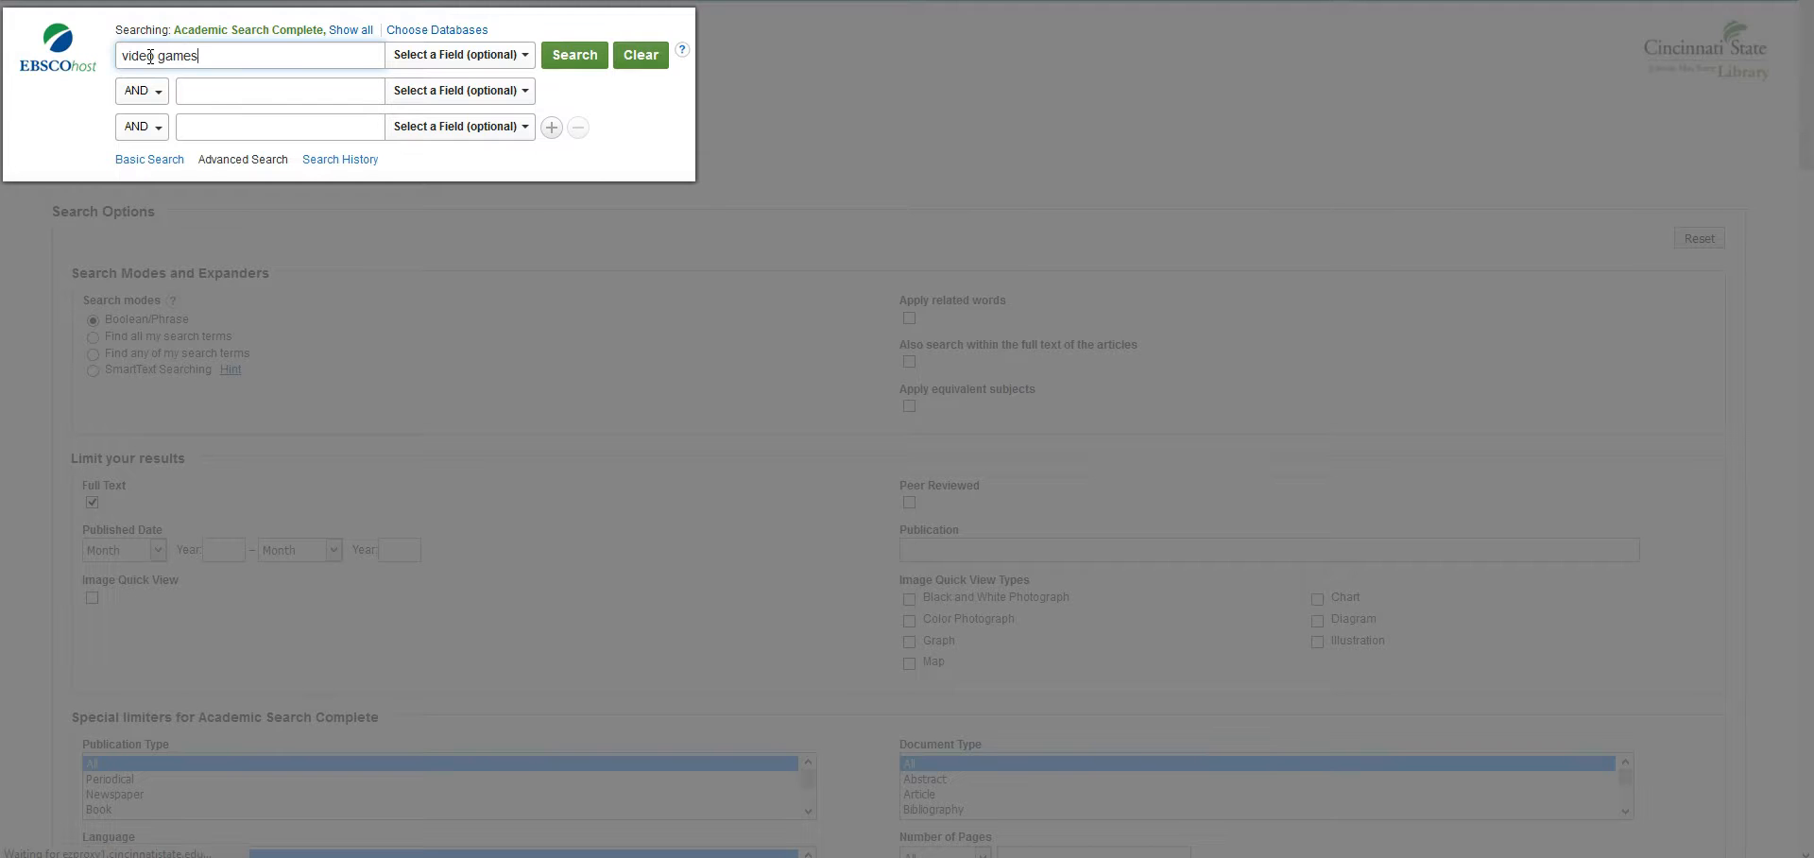
{"action": "left_click", "coordinate": [573, 54]}
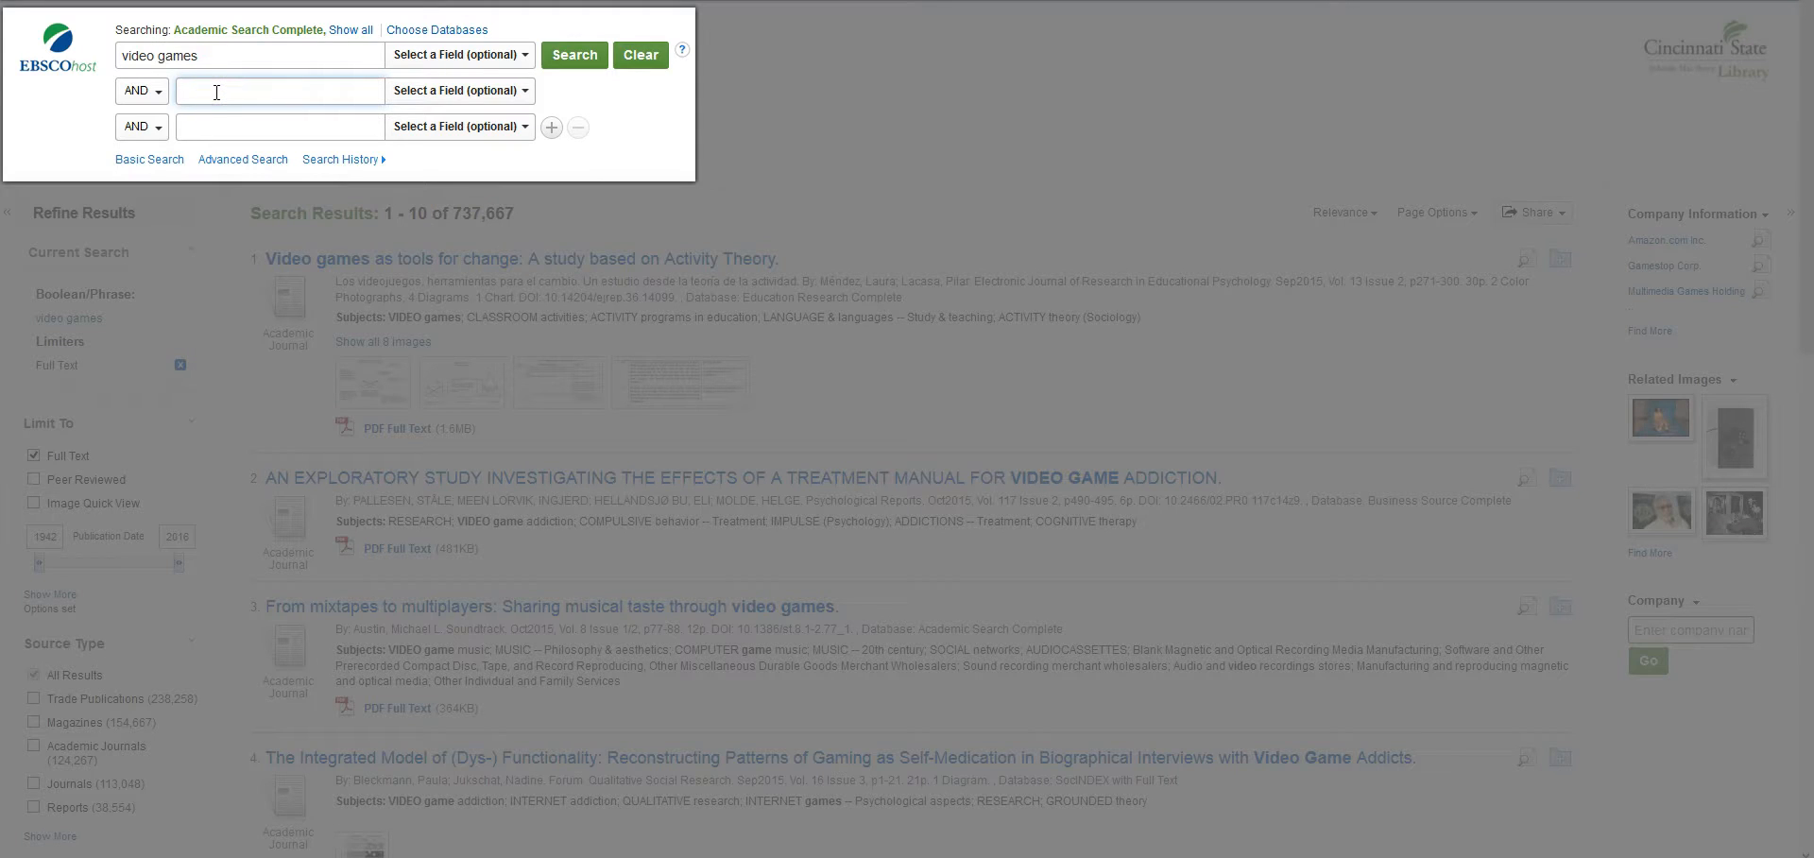
{"action": "type", "text": "violence"}
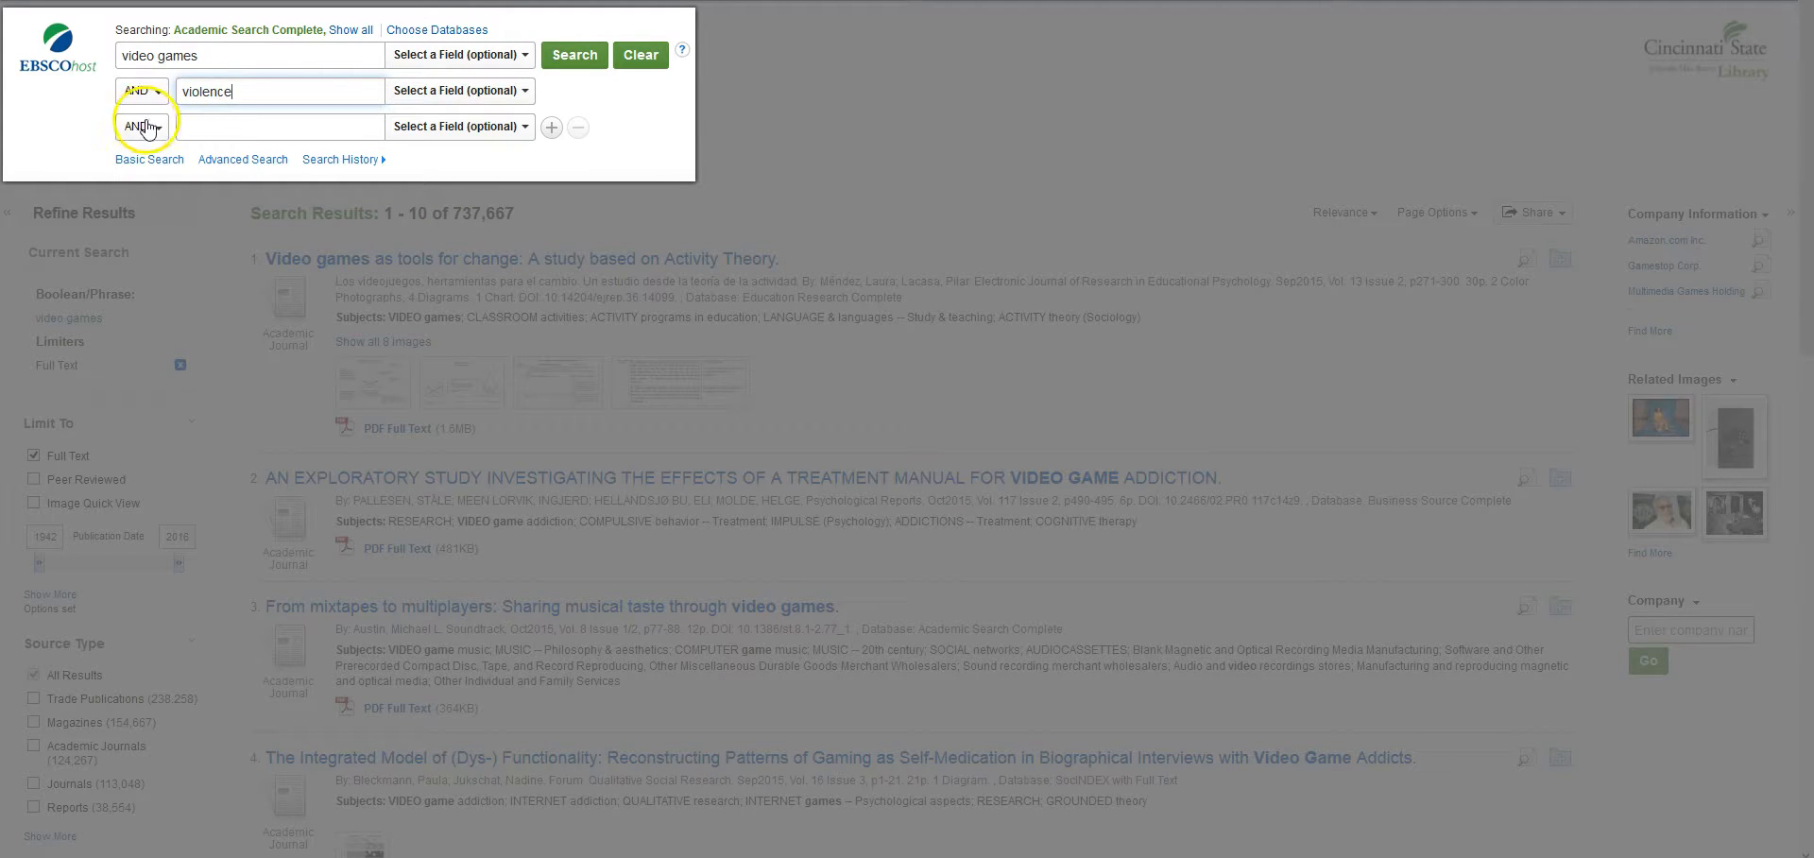
{"action": "type", "text": "chi"}
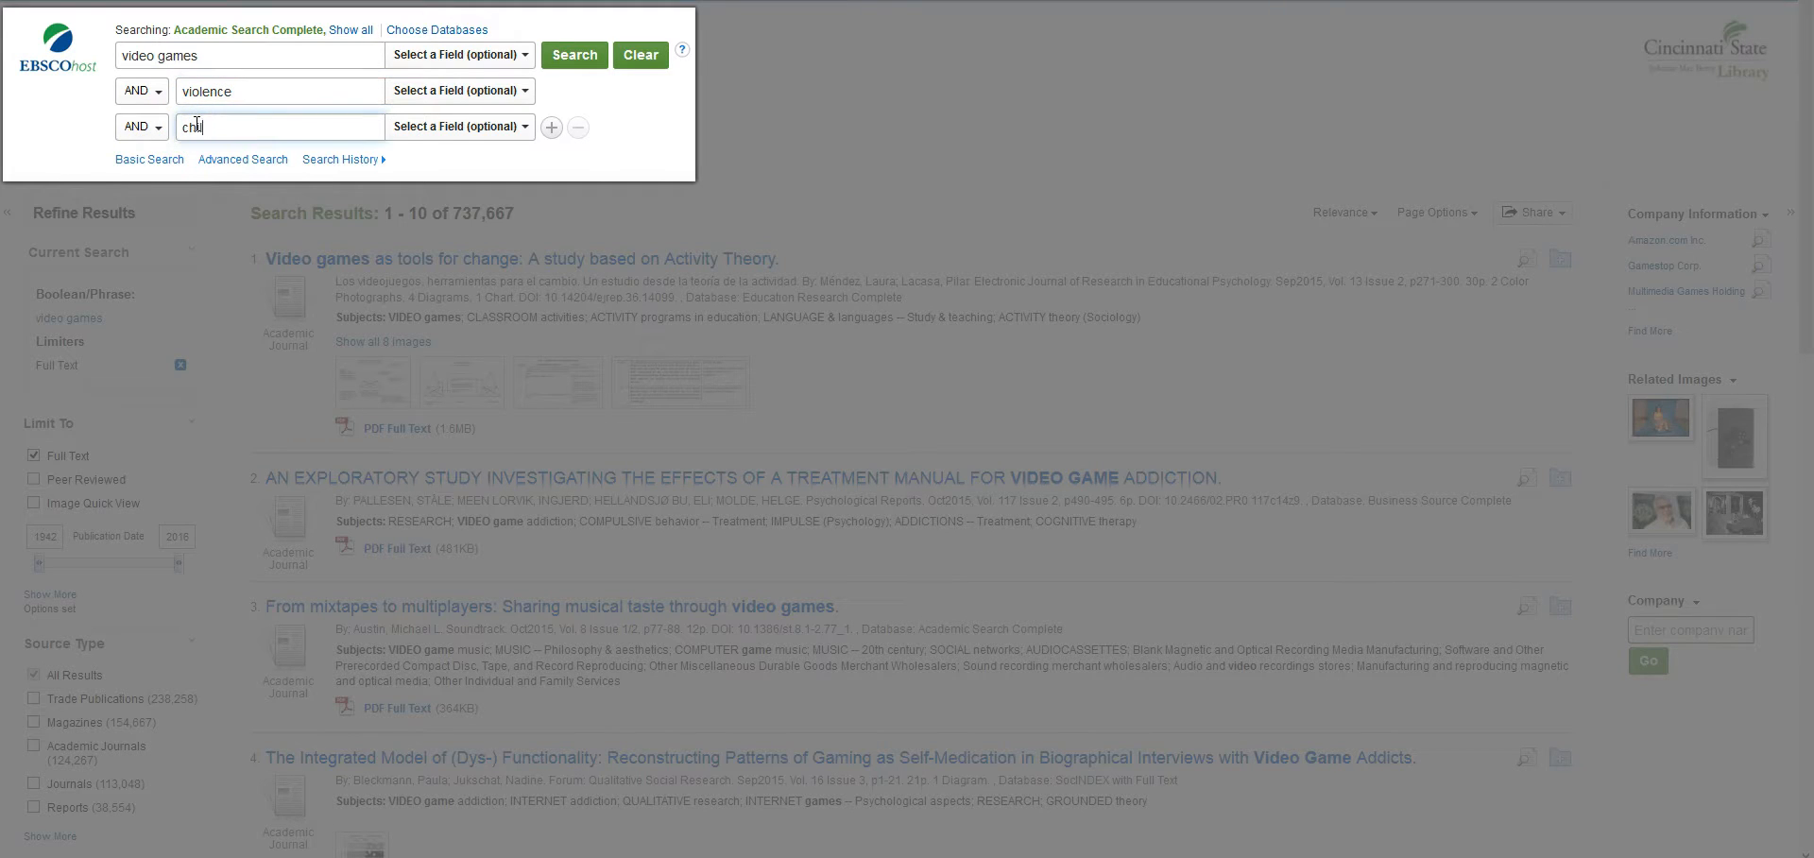
{"action": "type", "text": "ldren"}
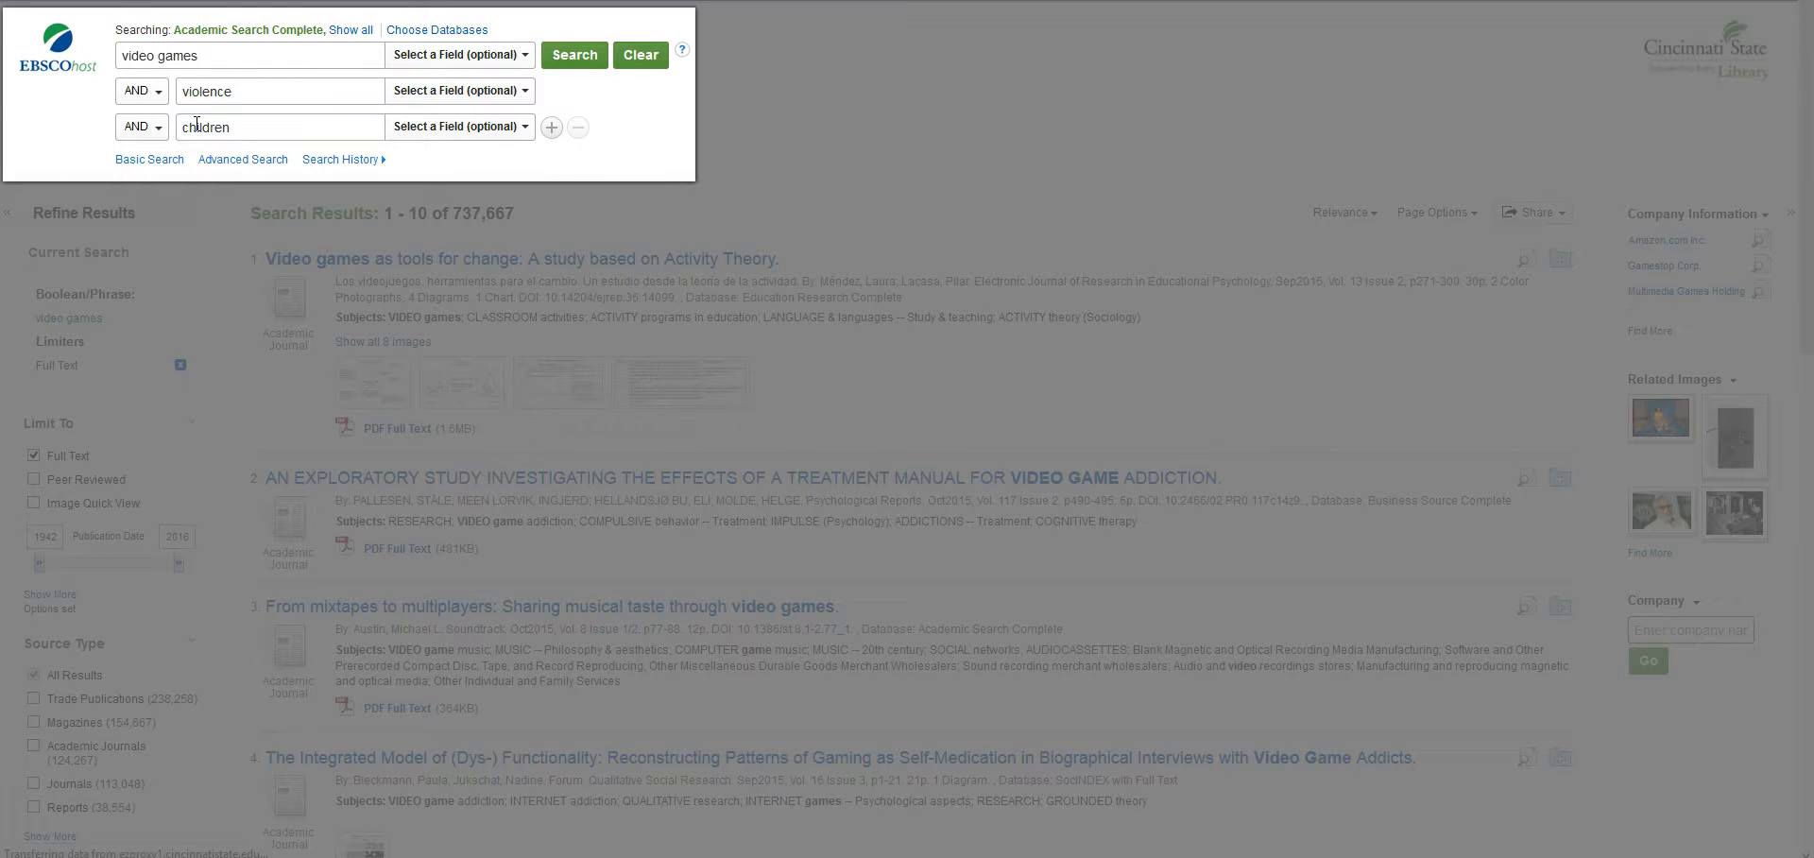
Broaden the third term to 'children OR teen OR adolescent'
{"action": "left_click", "coordinate": [574, 55]}
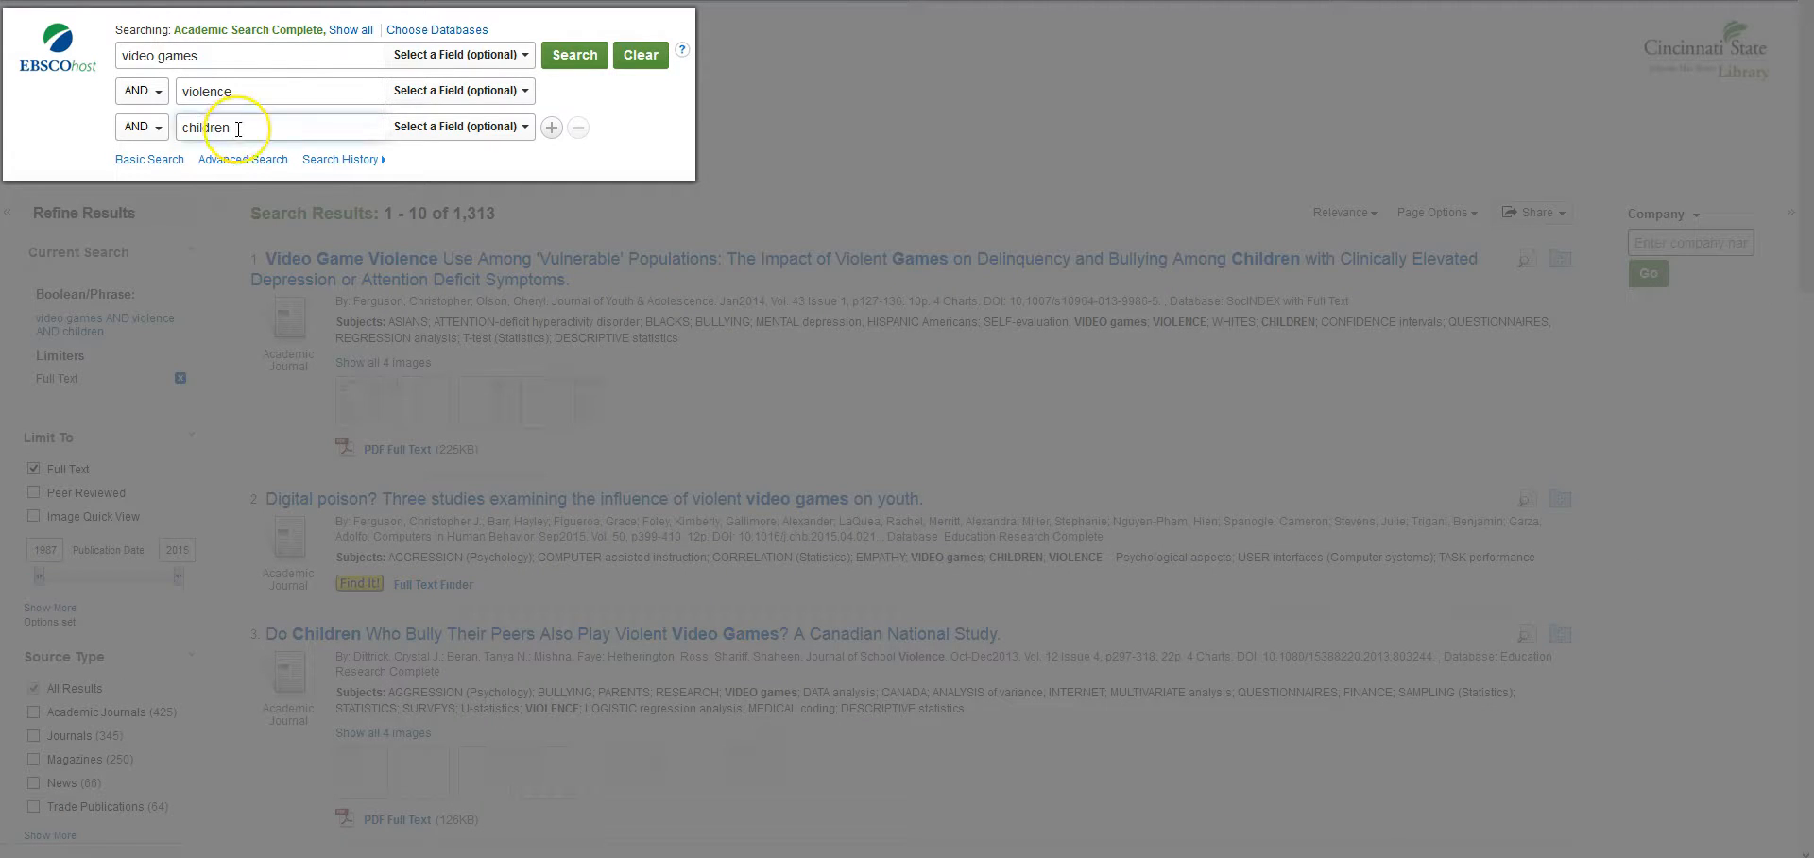
{"action": "type", "text": "OR"}
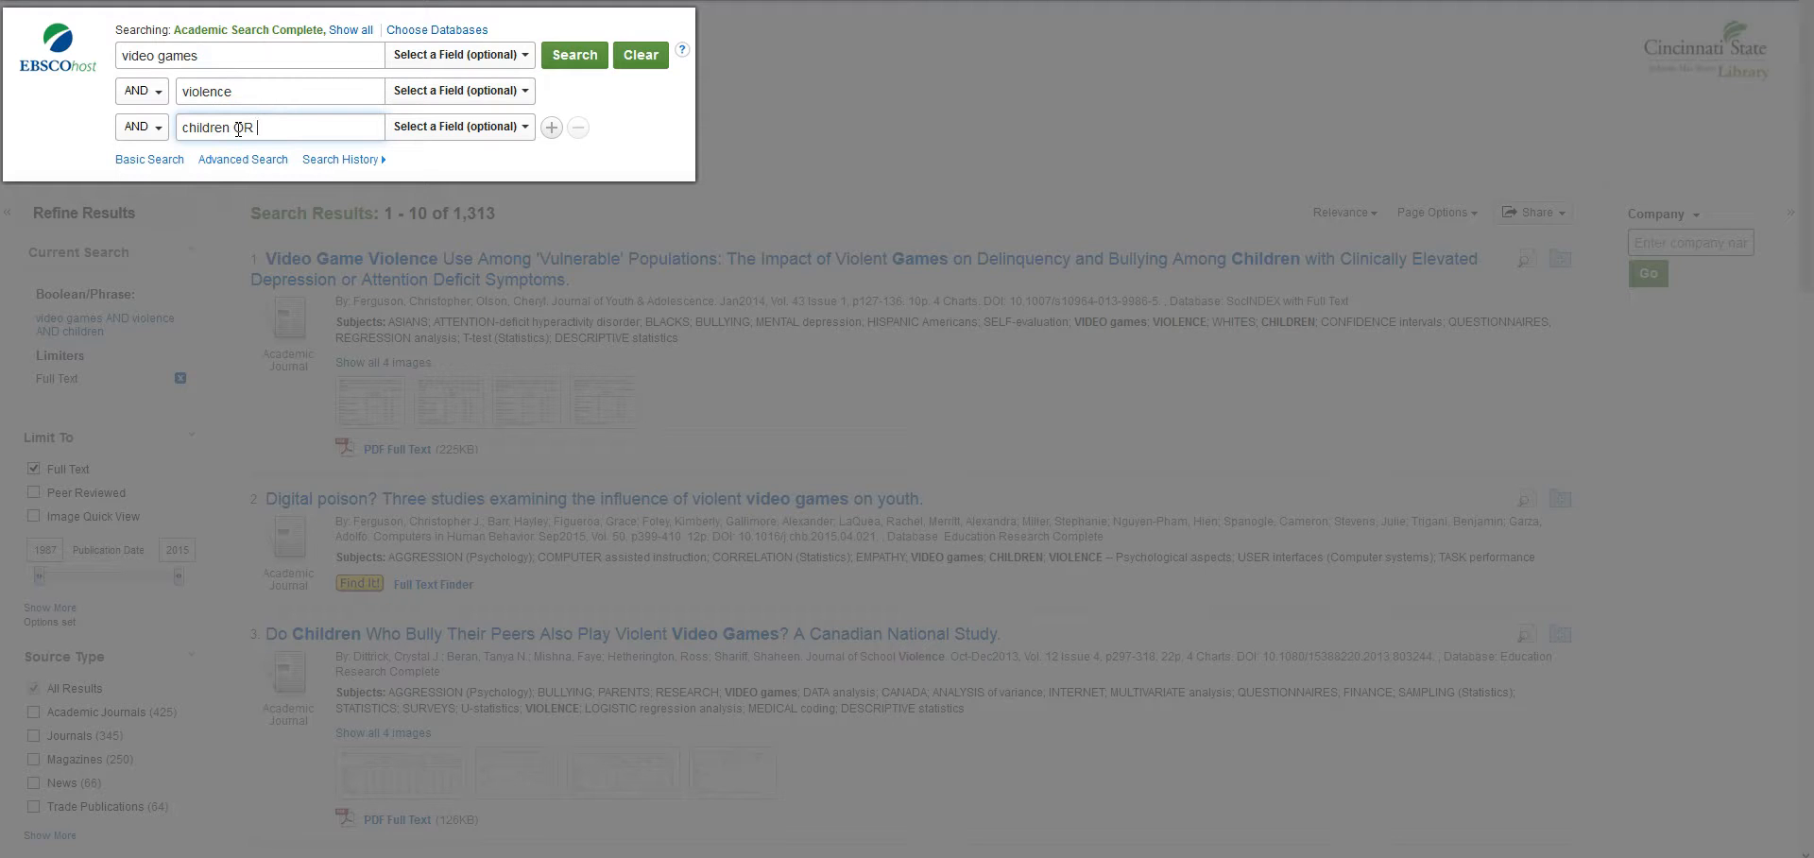
{"action": "type", "text": "teen"}
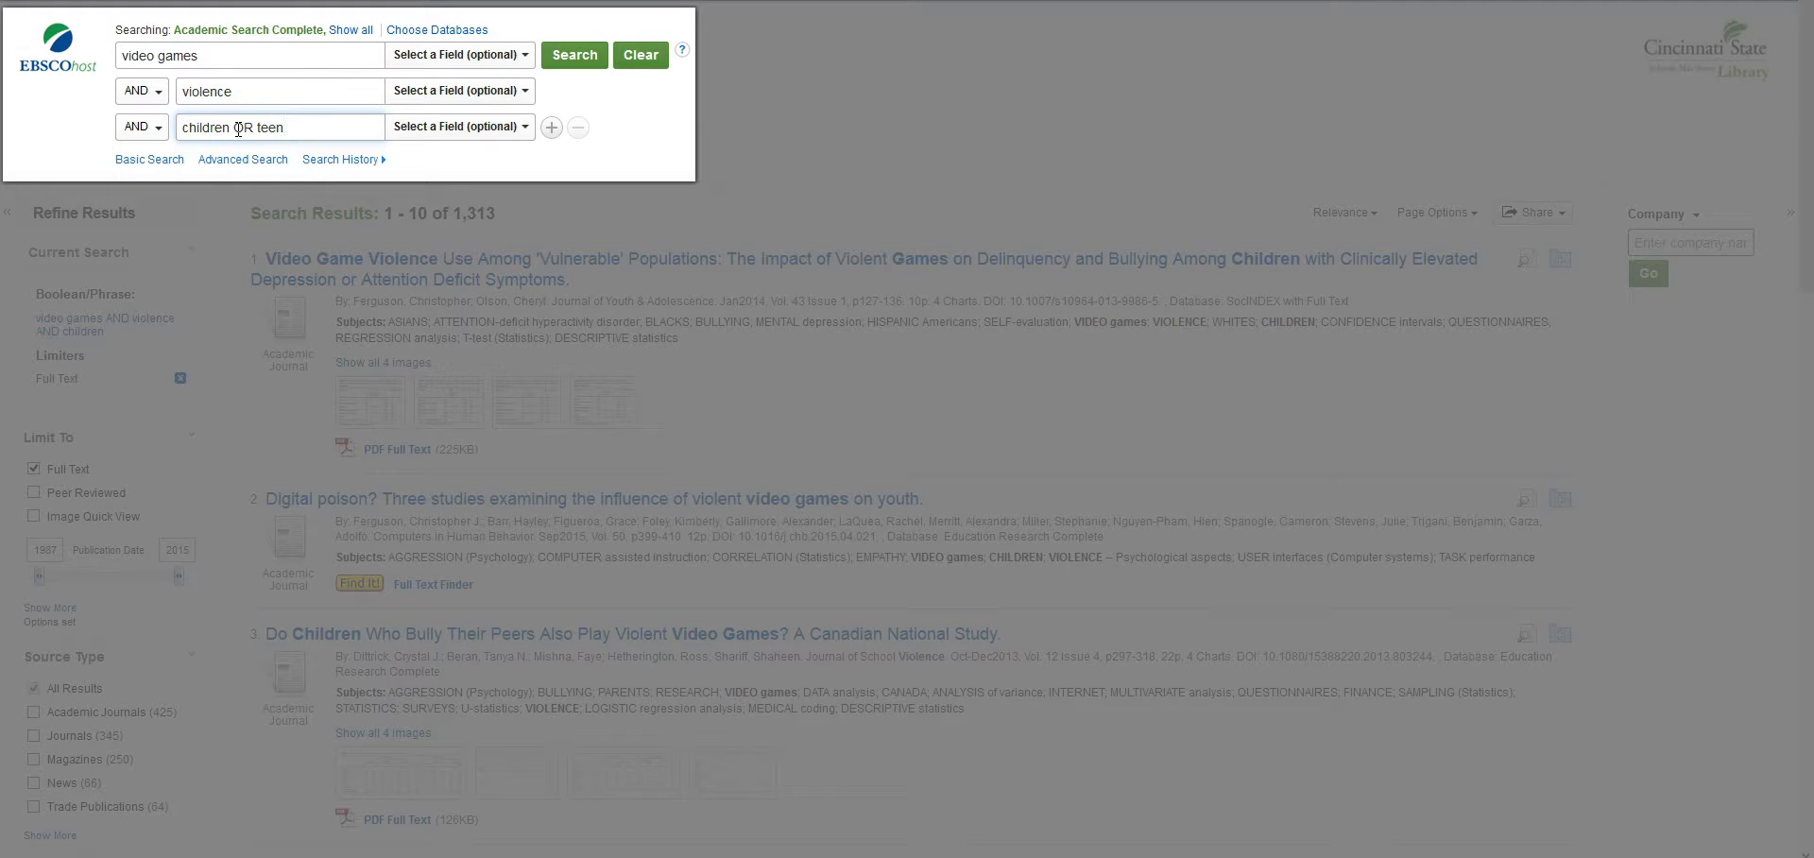
{"action": "type", "text": "OR"}
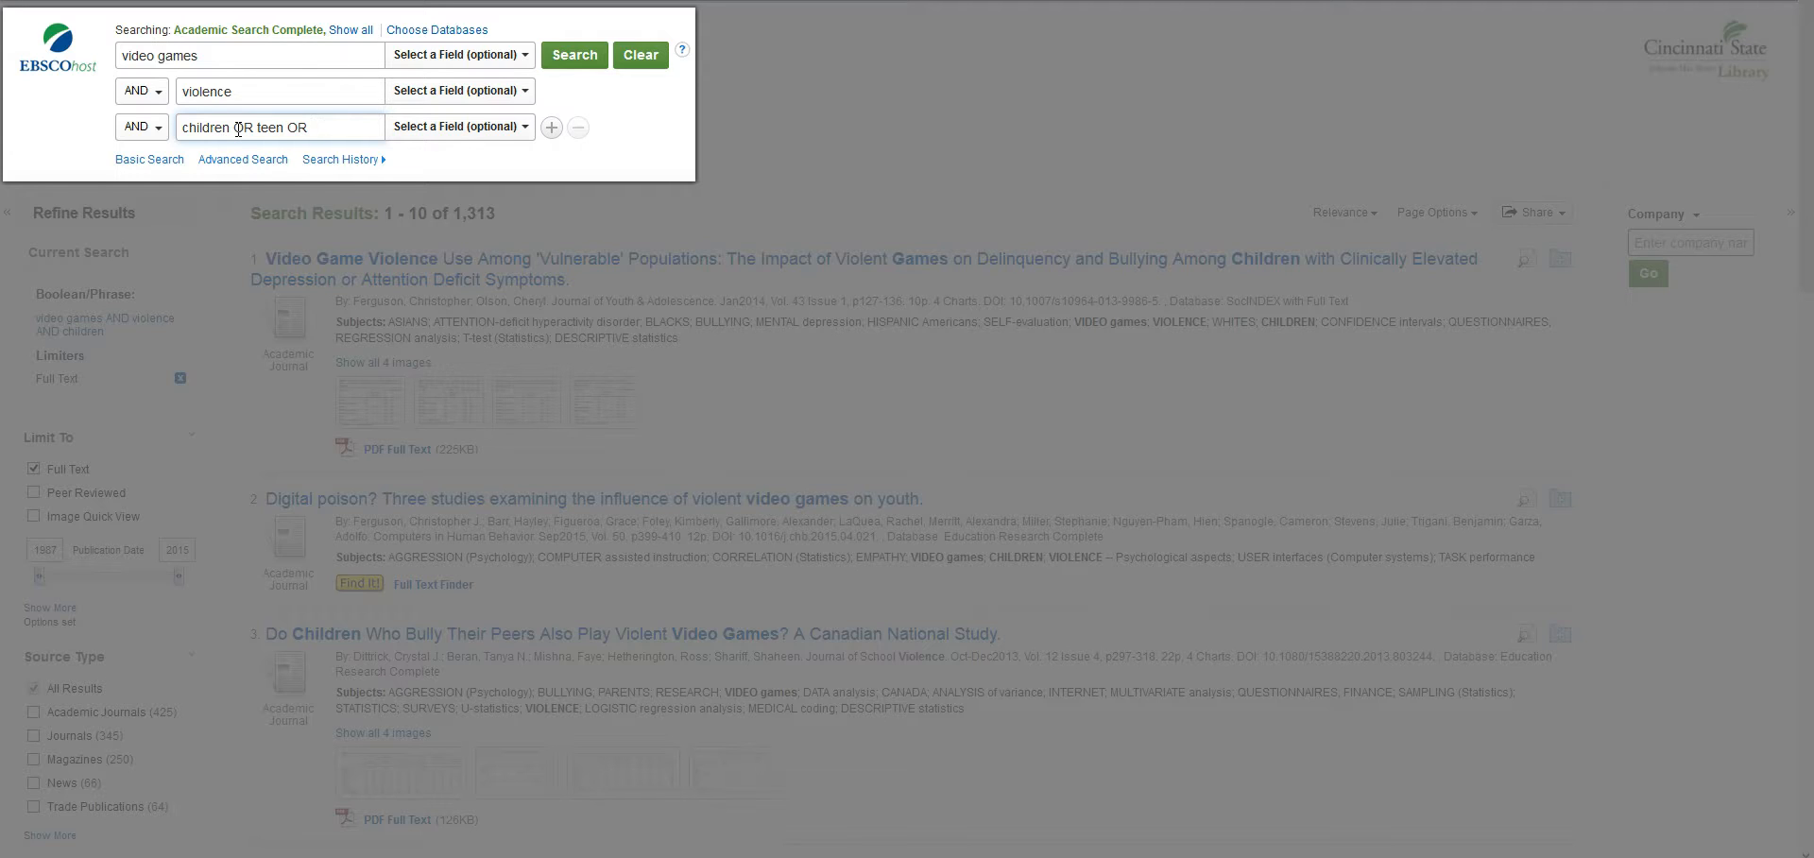
{"action": "type", "text": "adolescent"}
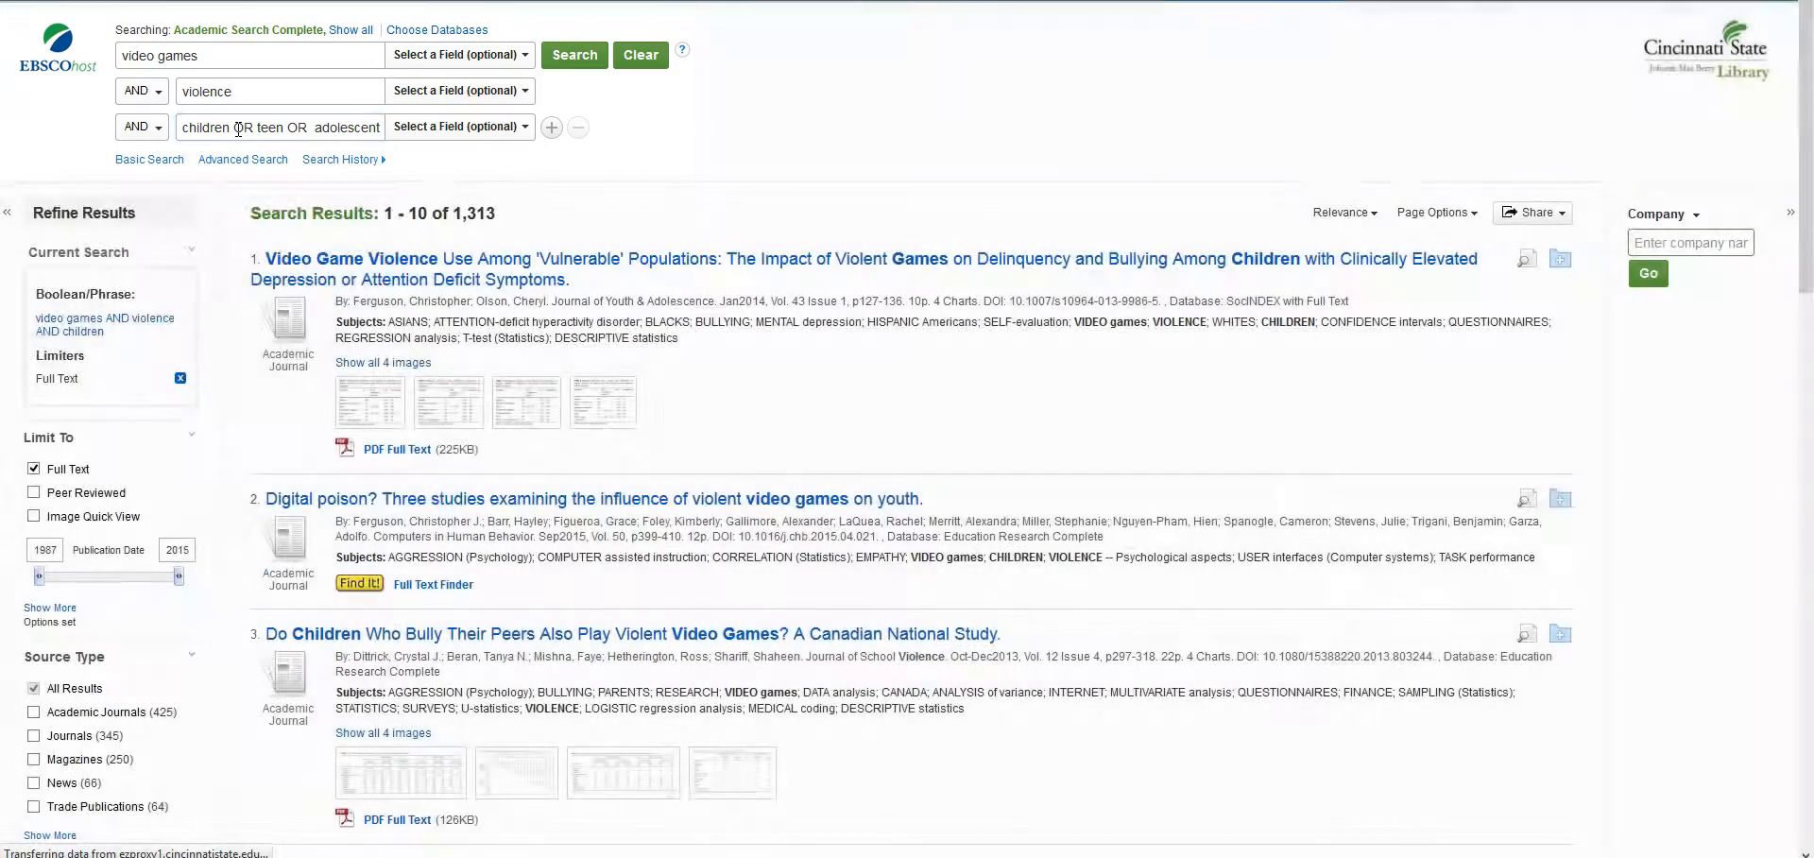
Run the search and limit results to peer-reviewed articles published 2010–2015
{"action": "left_click", "coordinate": [574, 55]}
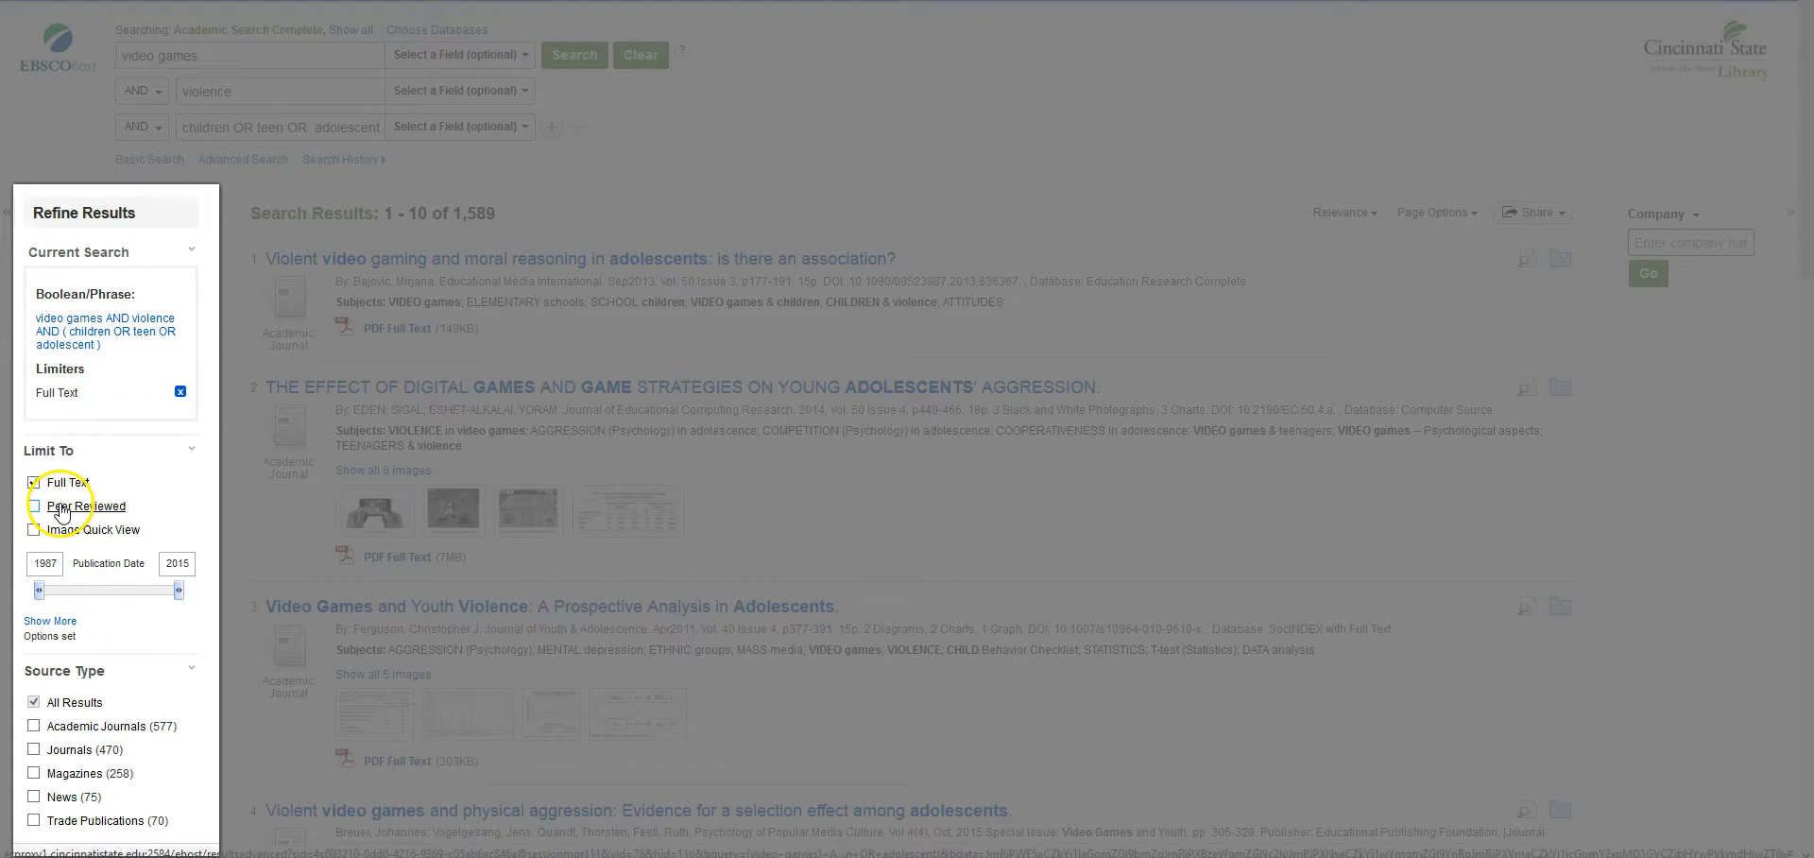
{"action": "left_click", "coordinate": [35, 529]}
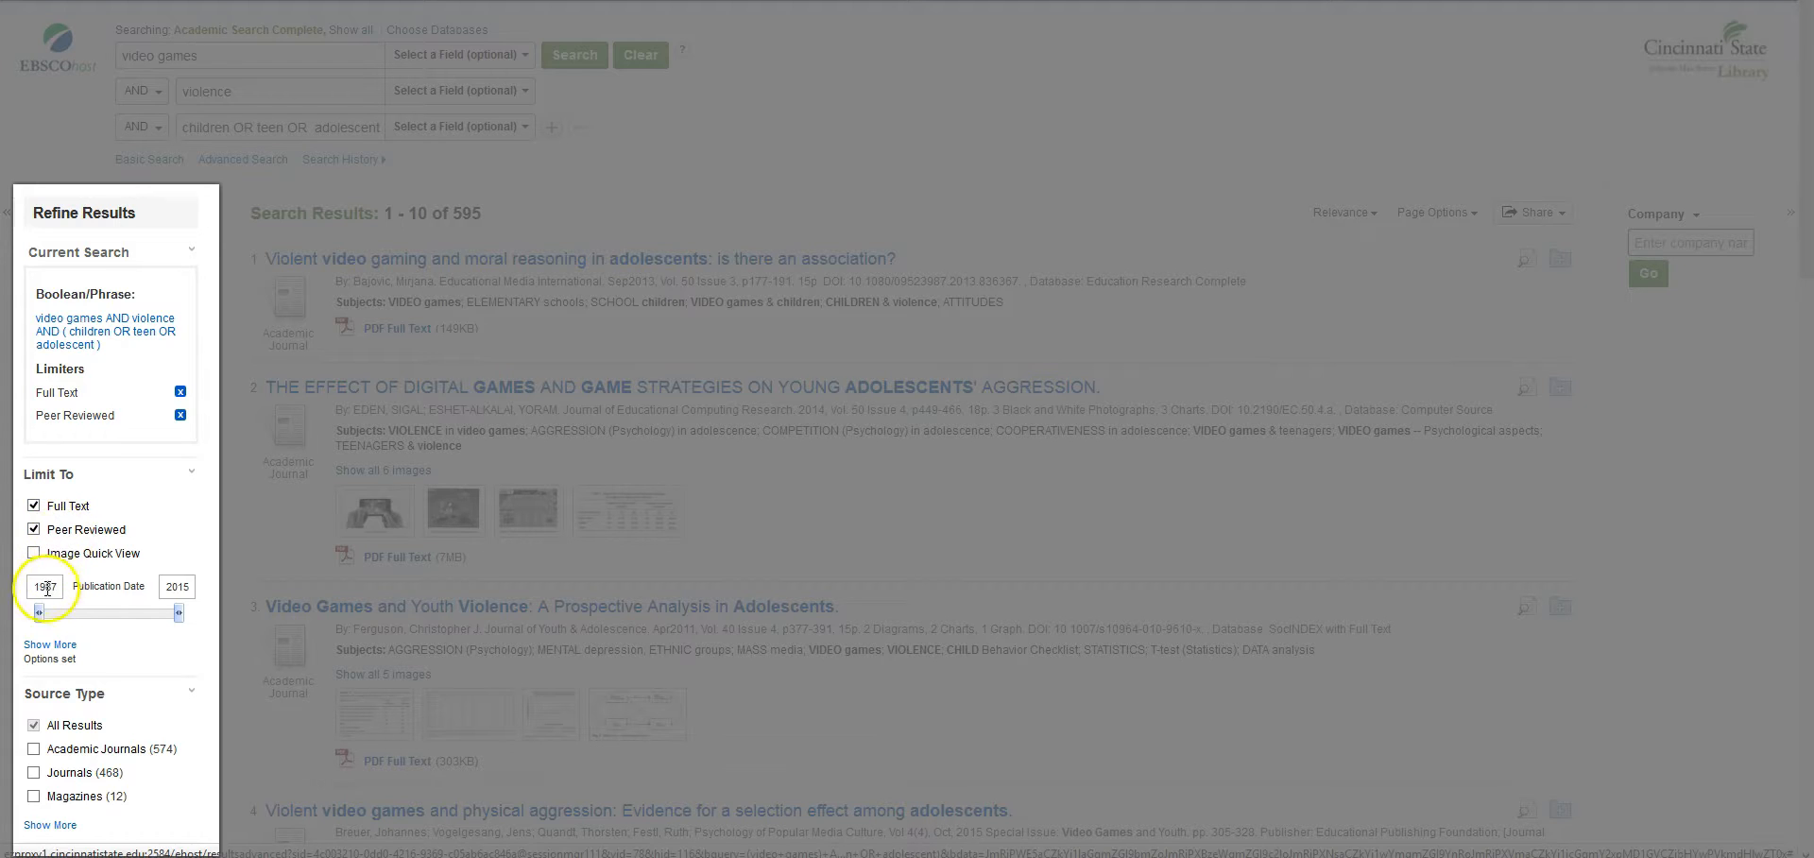
{"action": "left_click_drag", "start_coordinate": [41, 610], "coordinate": [136, 610]}
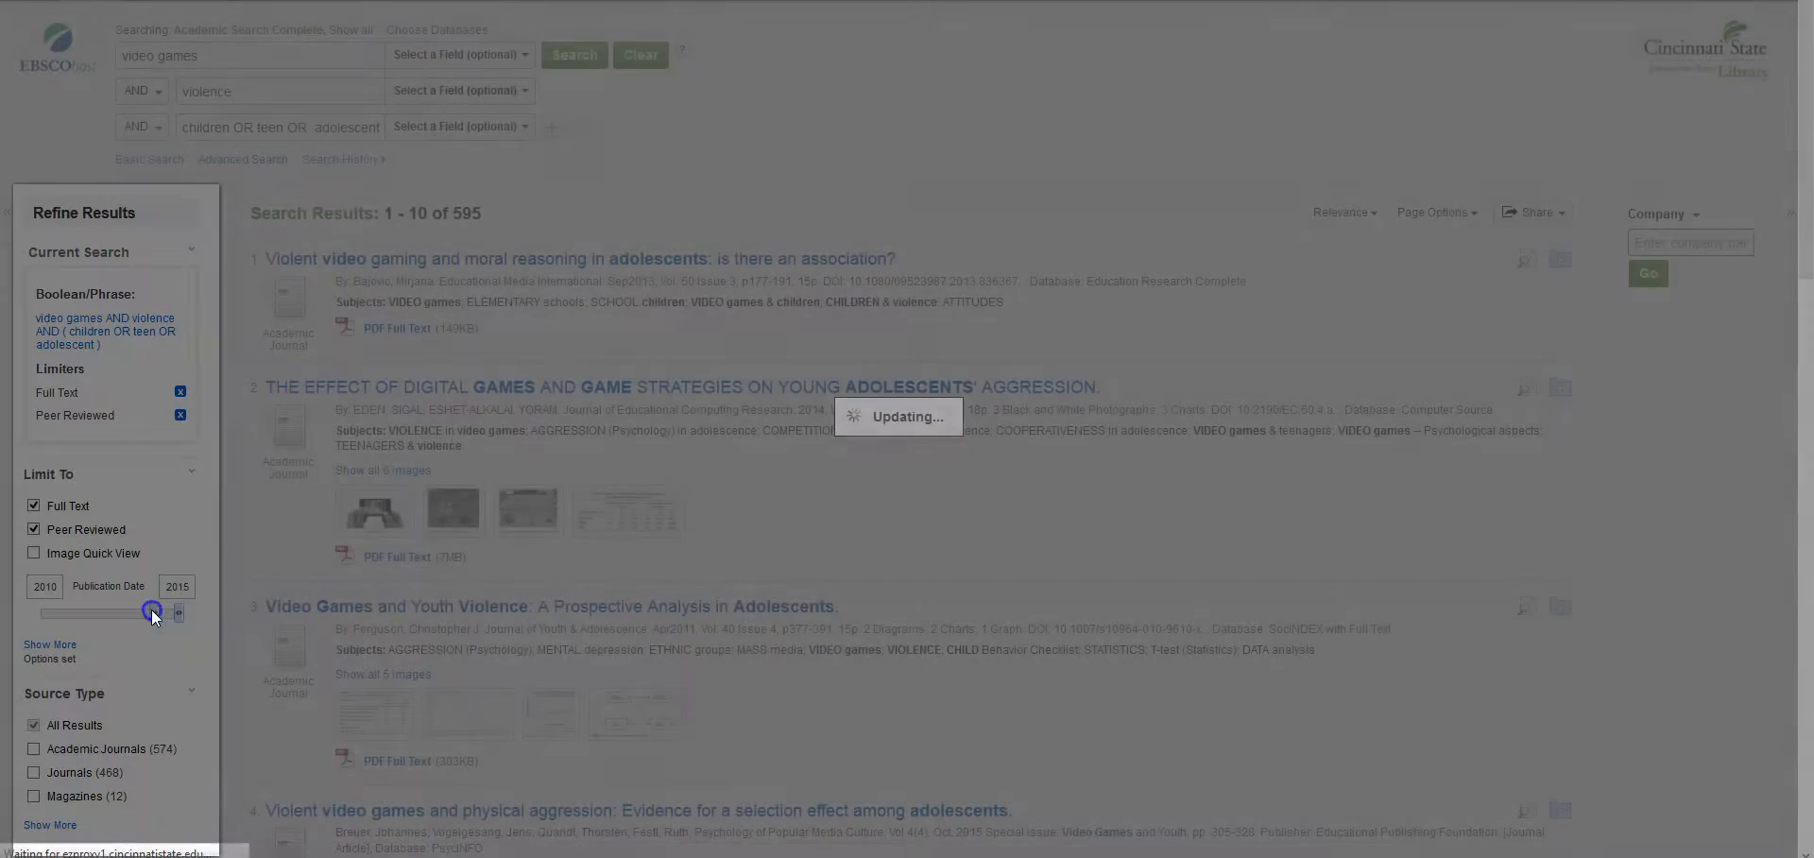
{"action": "left_click", "coordinate": [179, 614]}
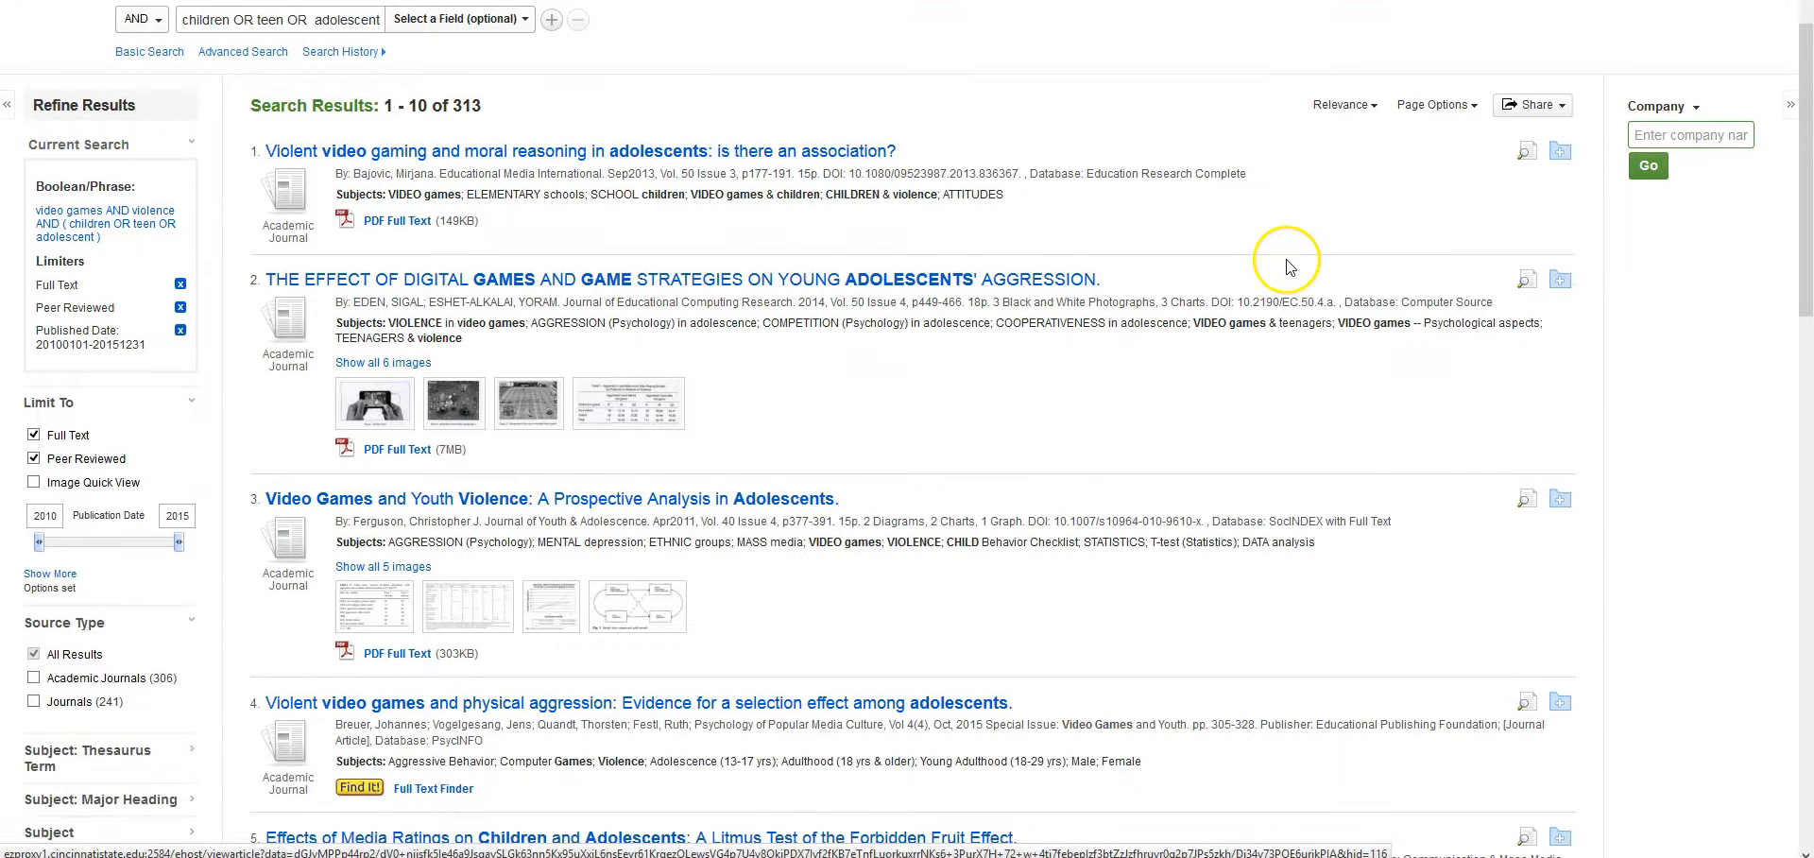
{"action": "scroll", "scroll_direction": "down", "scroll_amount": 3}
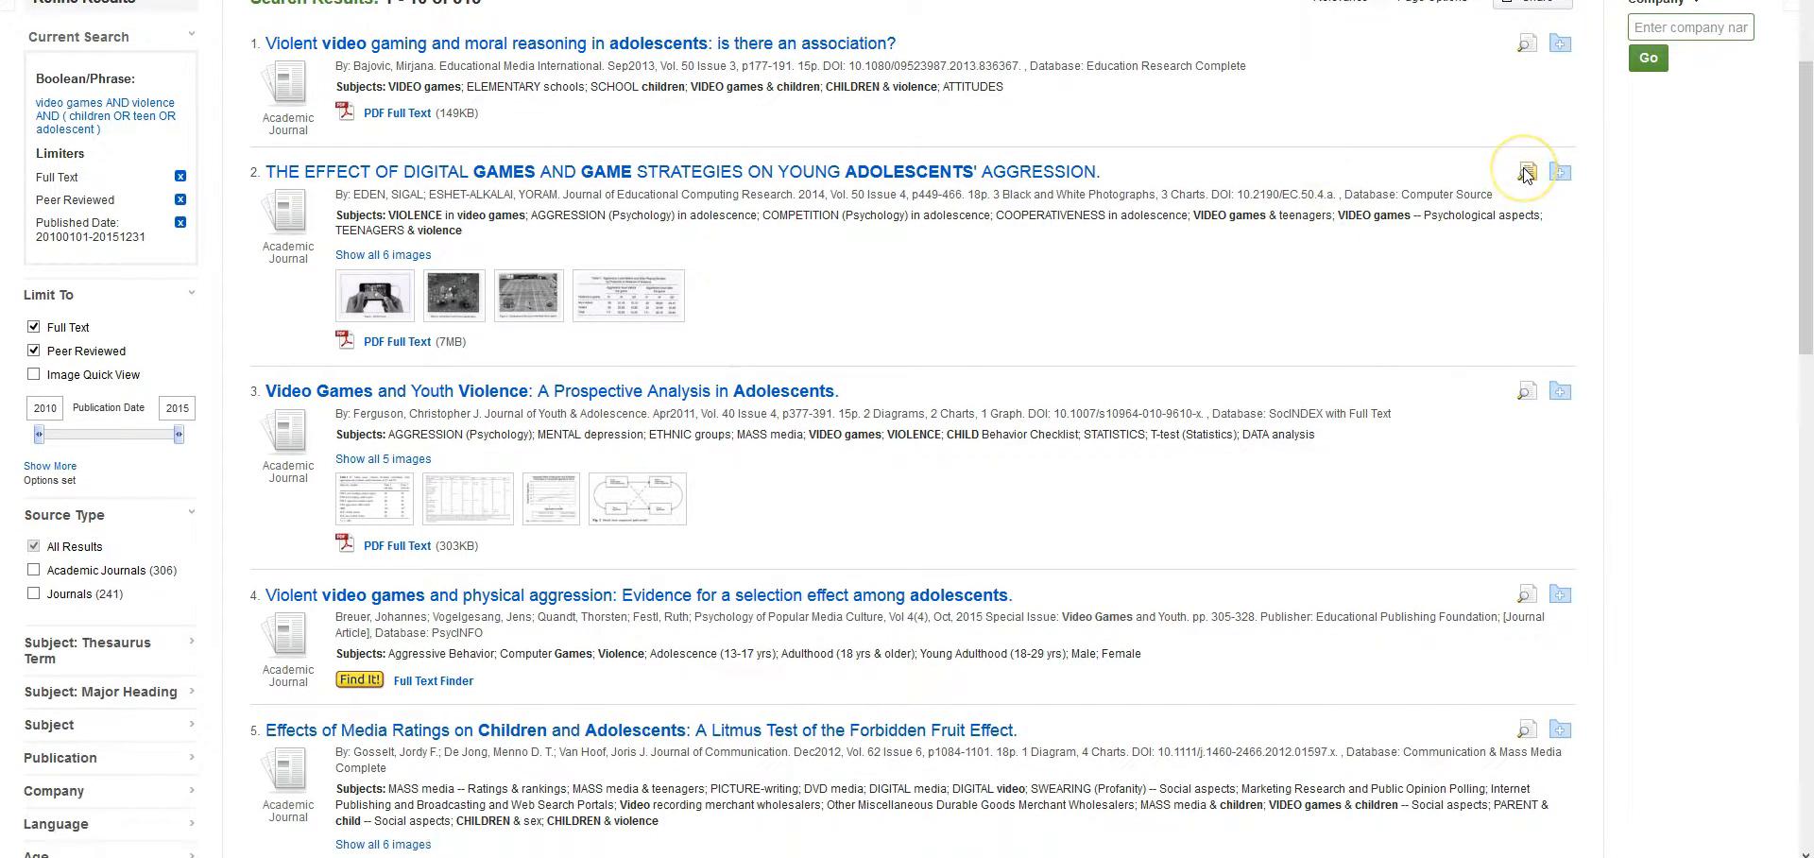
{"action": "left_click", "coordinate": [1525, 171]}
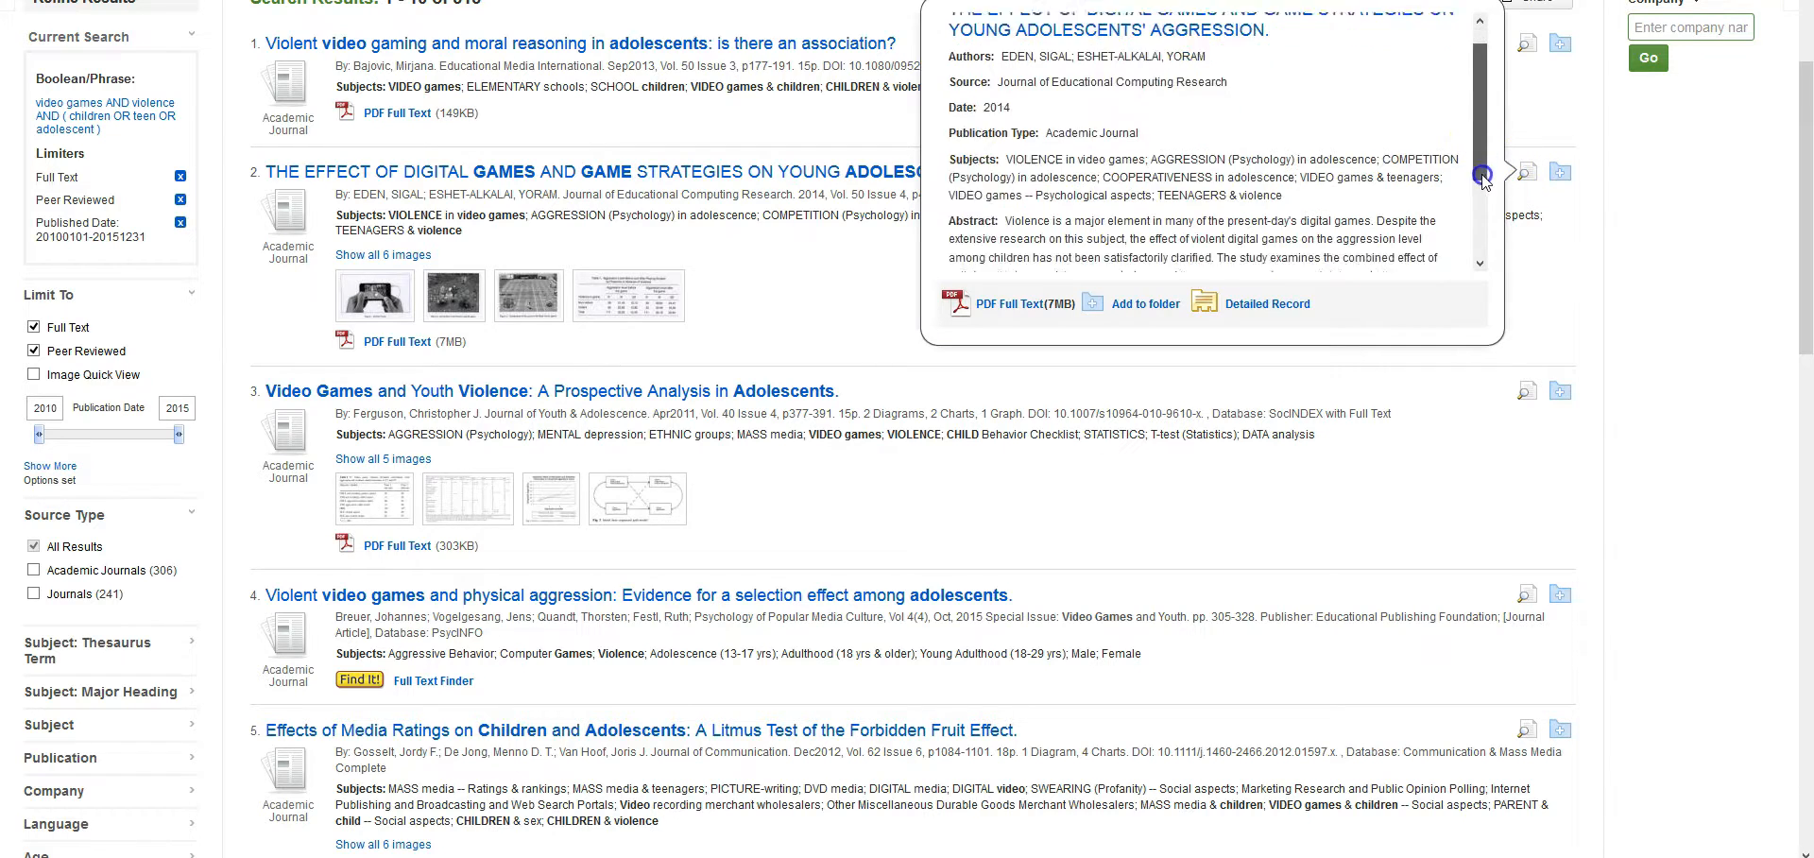
{"action": "scroll", "scroll_direction": "down", "scroll_amount": 3}
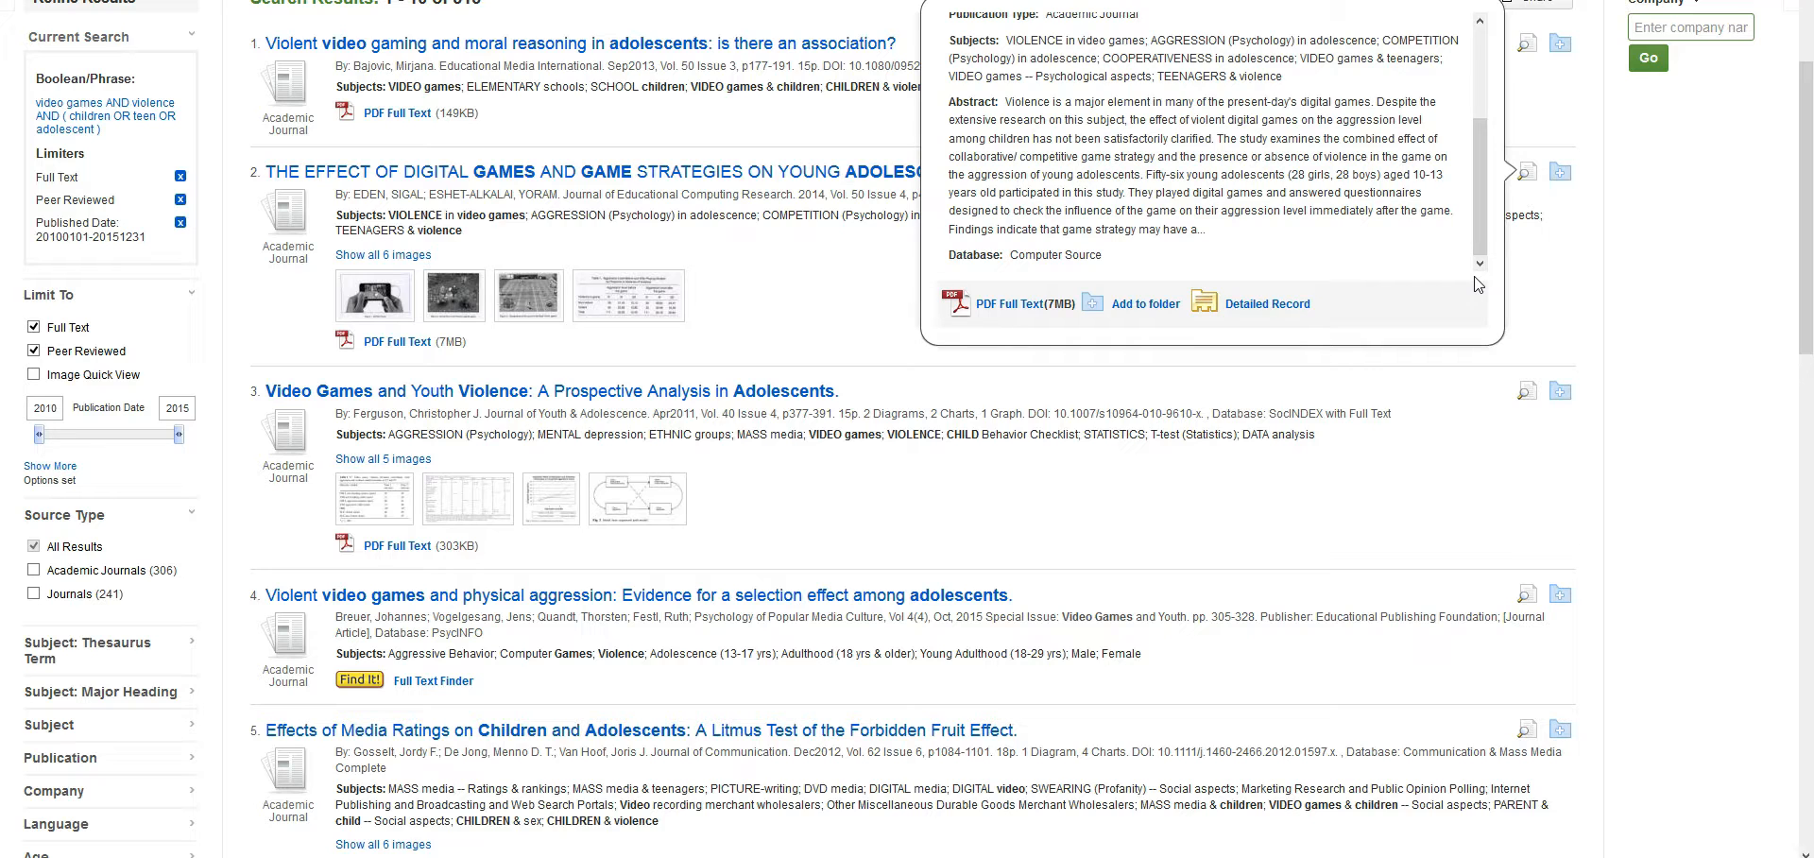
{"action": "mouse_move", "coordinate": [1015, 304]}
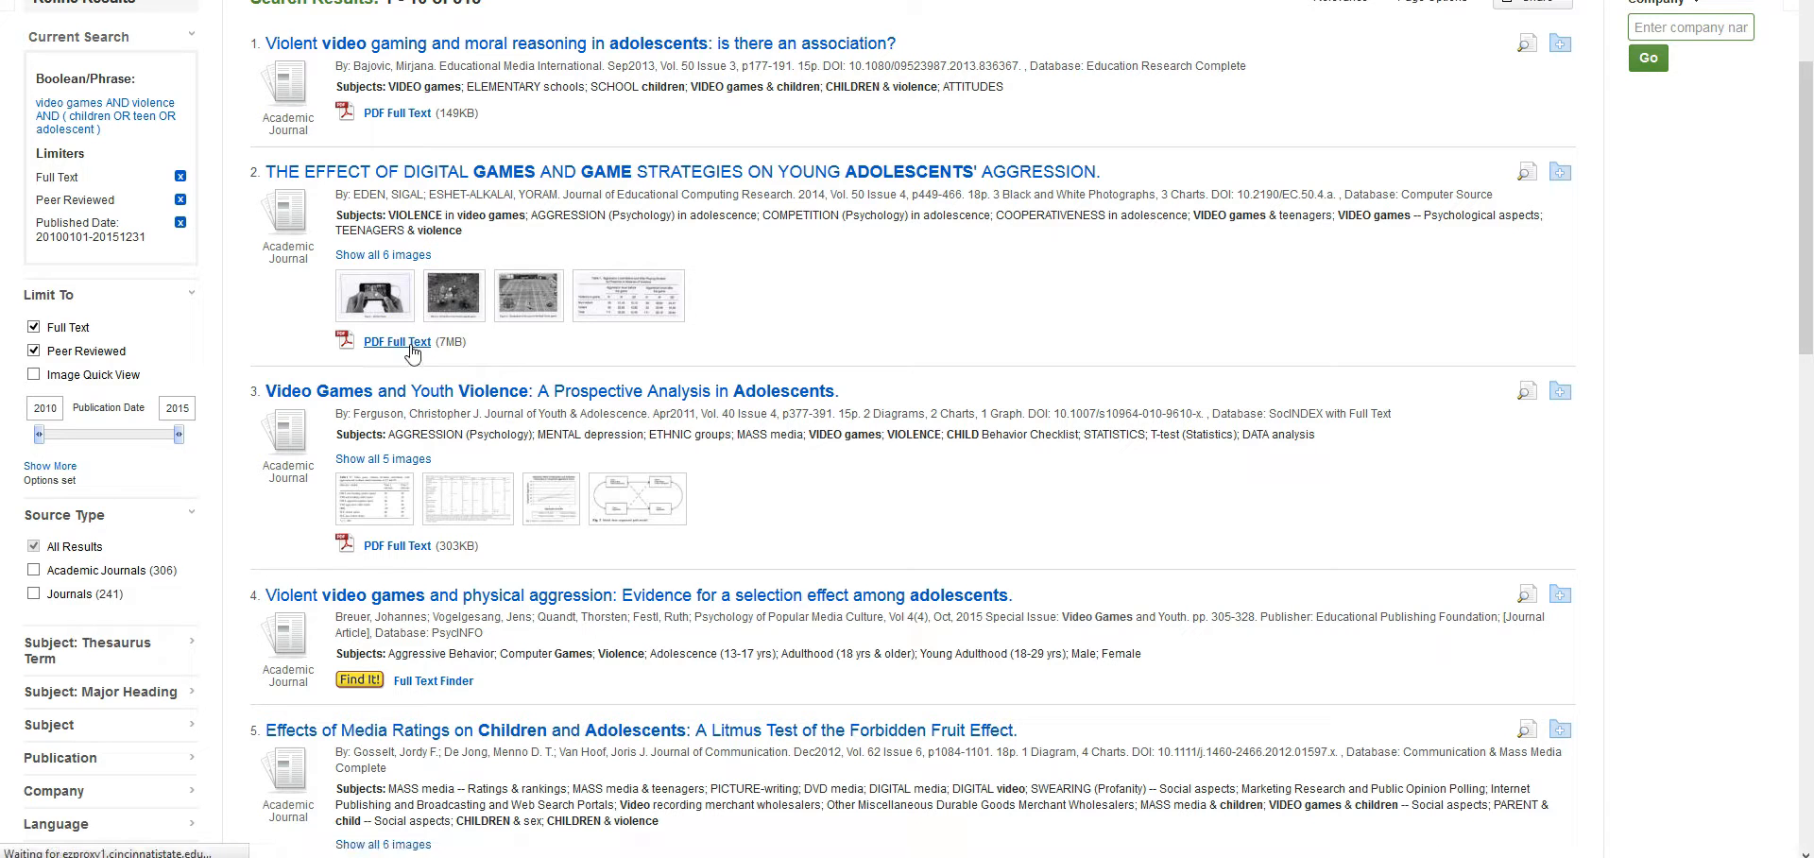
{"action": "left_click", "coordinate": [396, 341]}
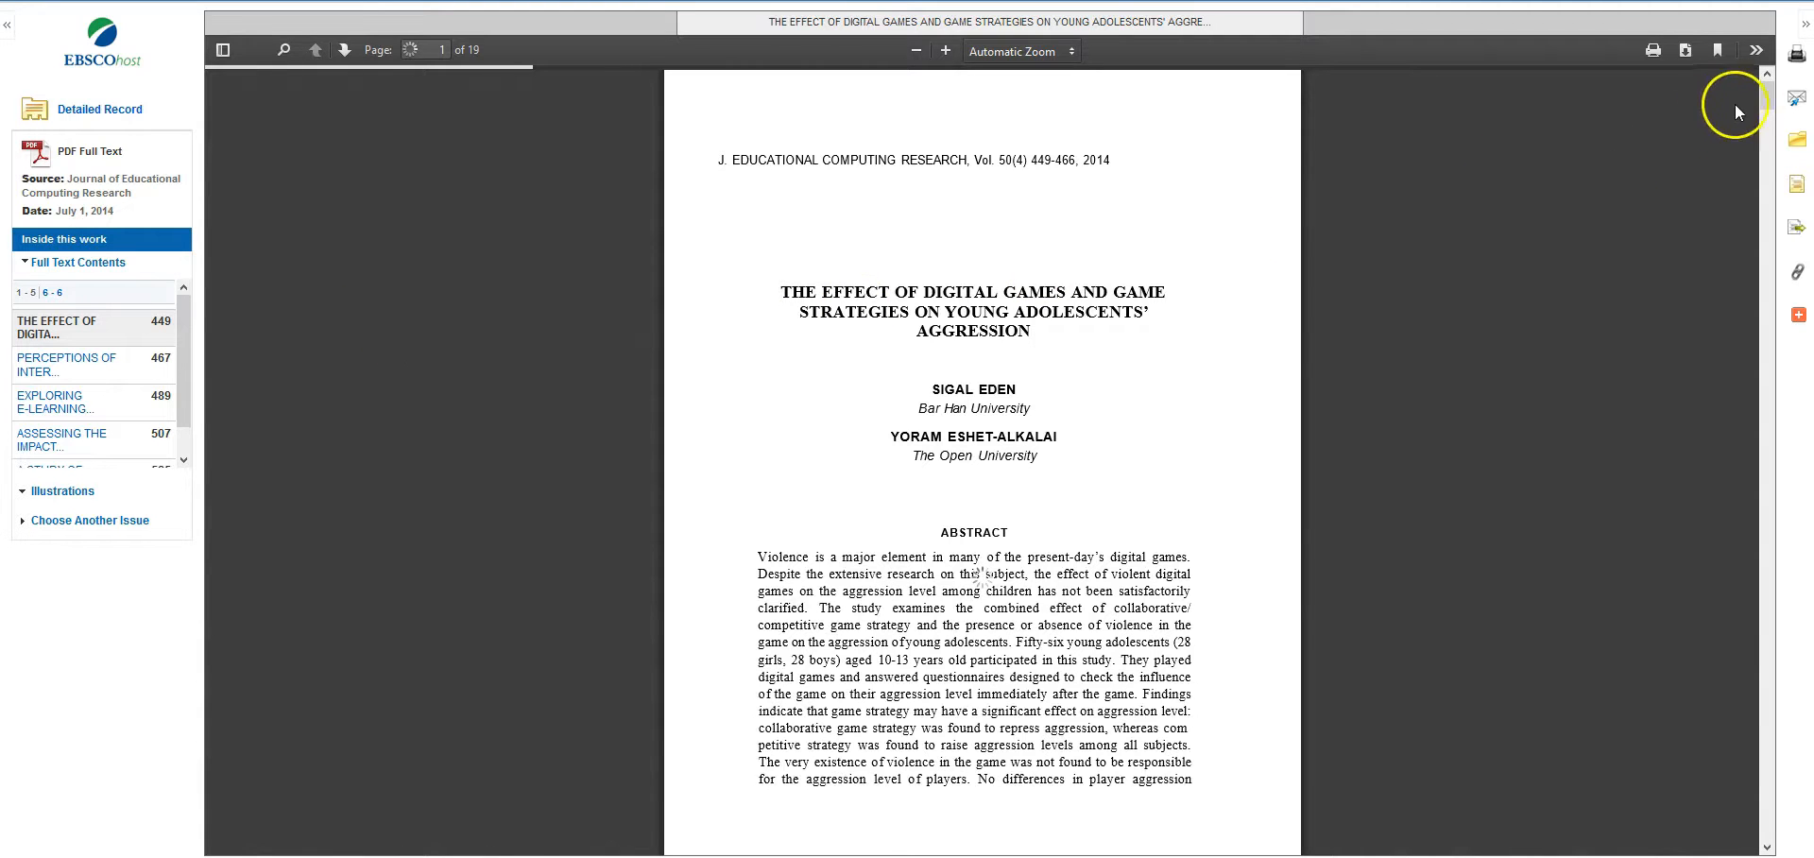
{"action": "left_click", "coordinate": [1797, 98]}
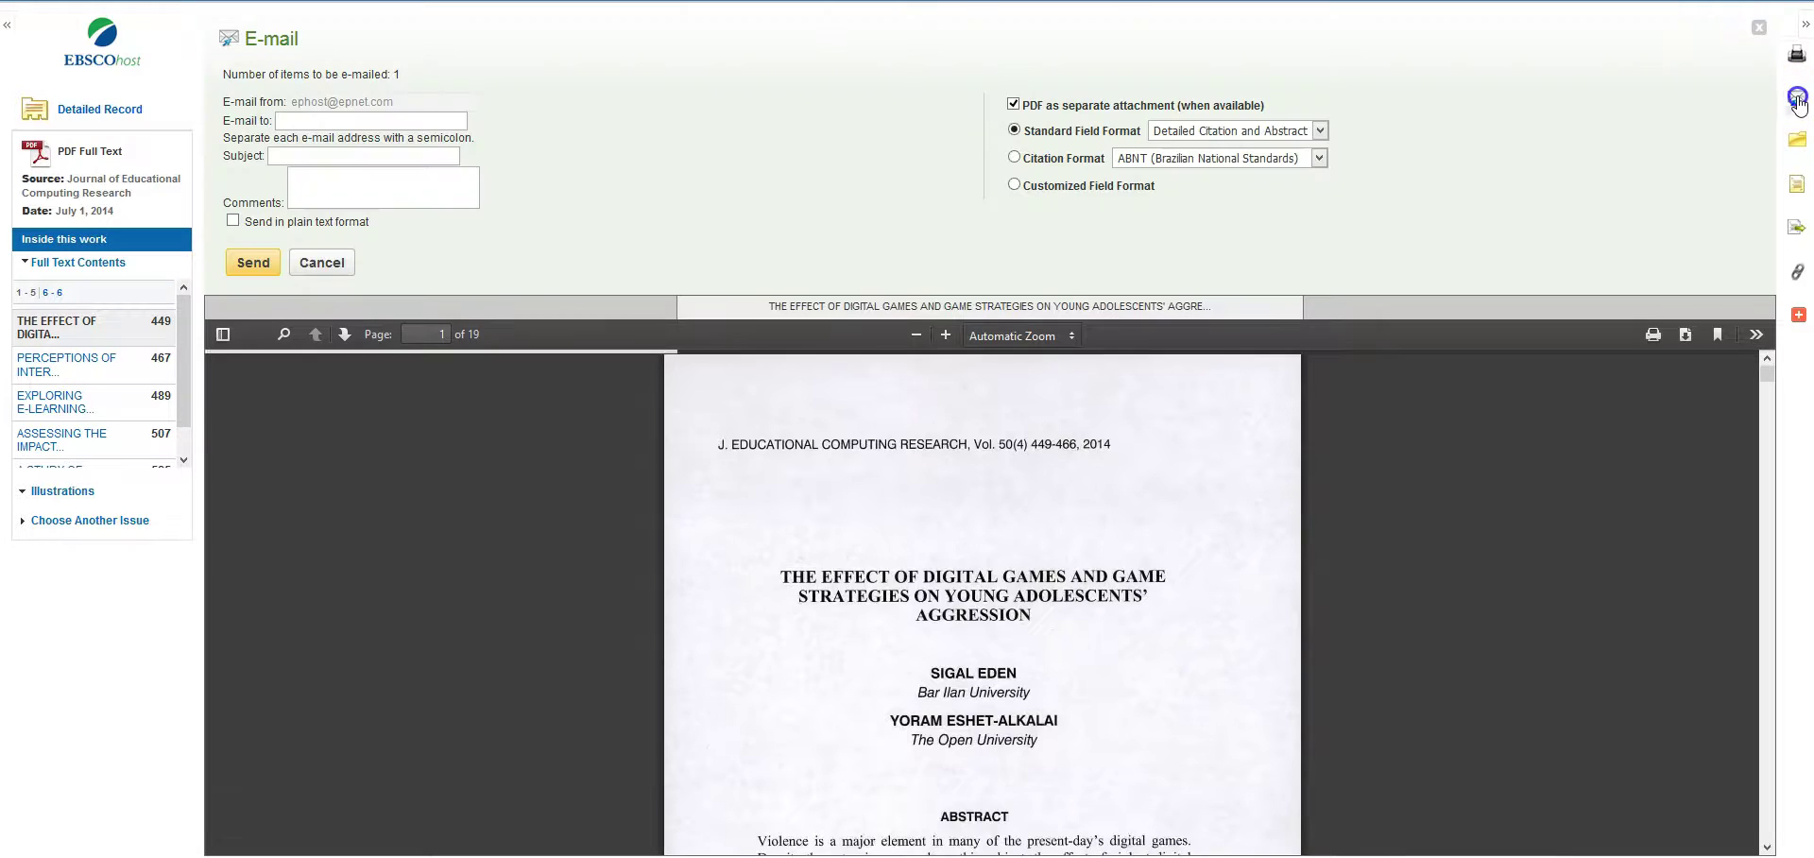
{"action": "left_click", "coordinate": [1318, 157]}
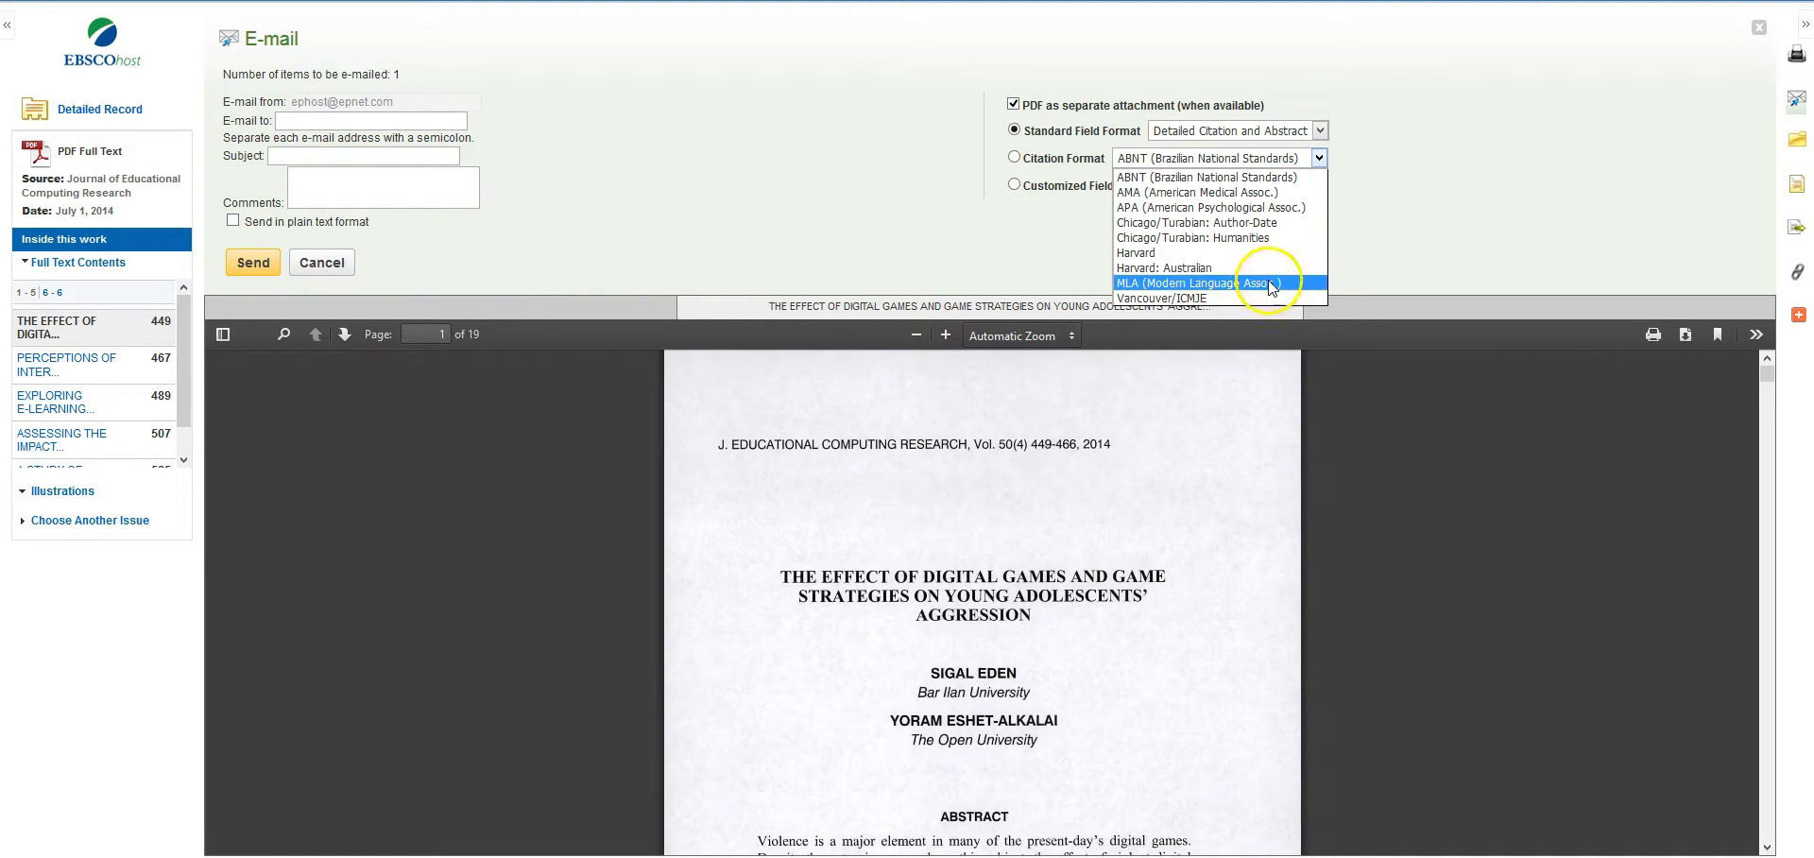
{"action": "left_click", "coordinate": [1207, 283]}
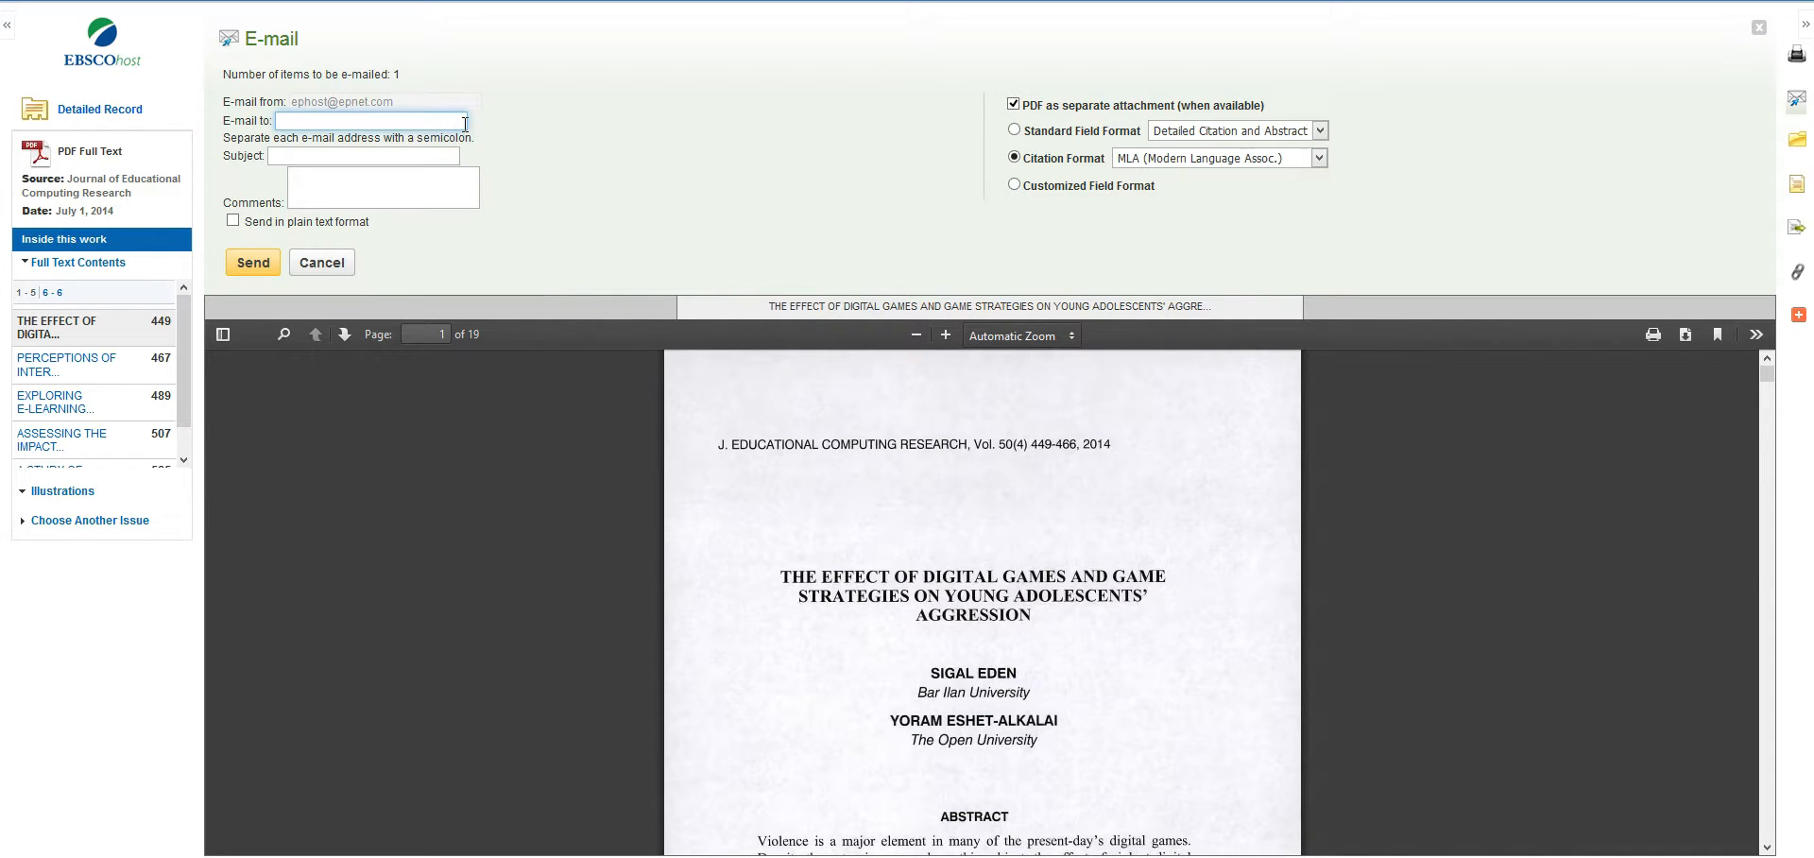
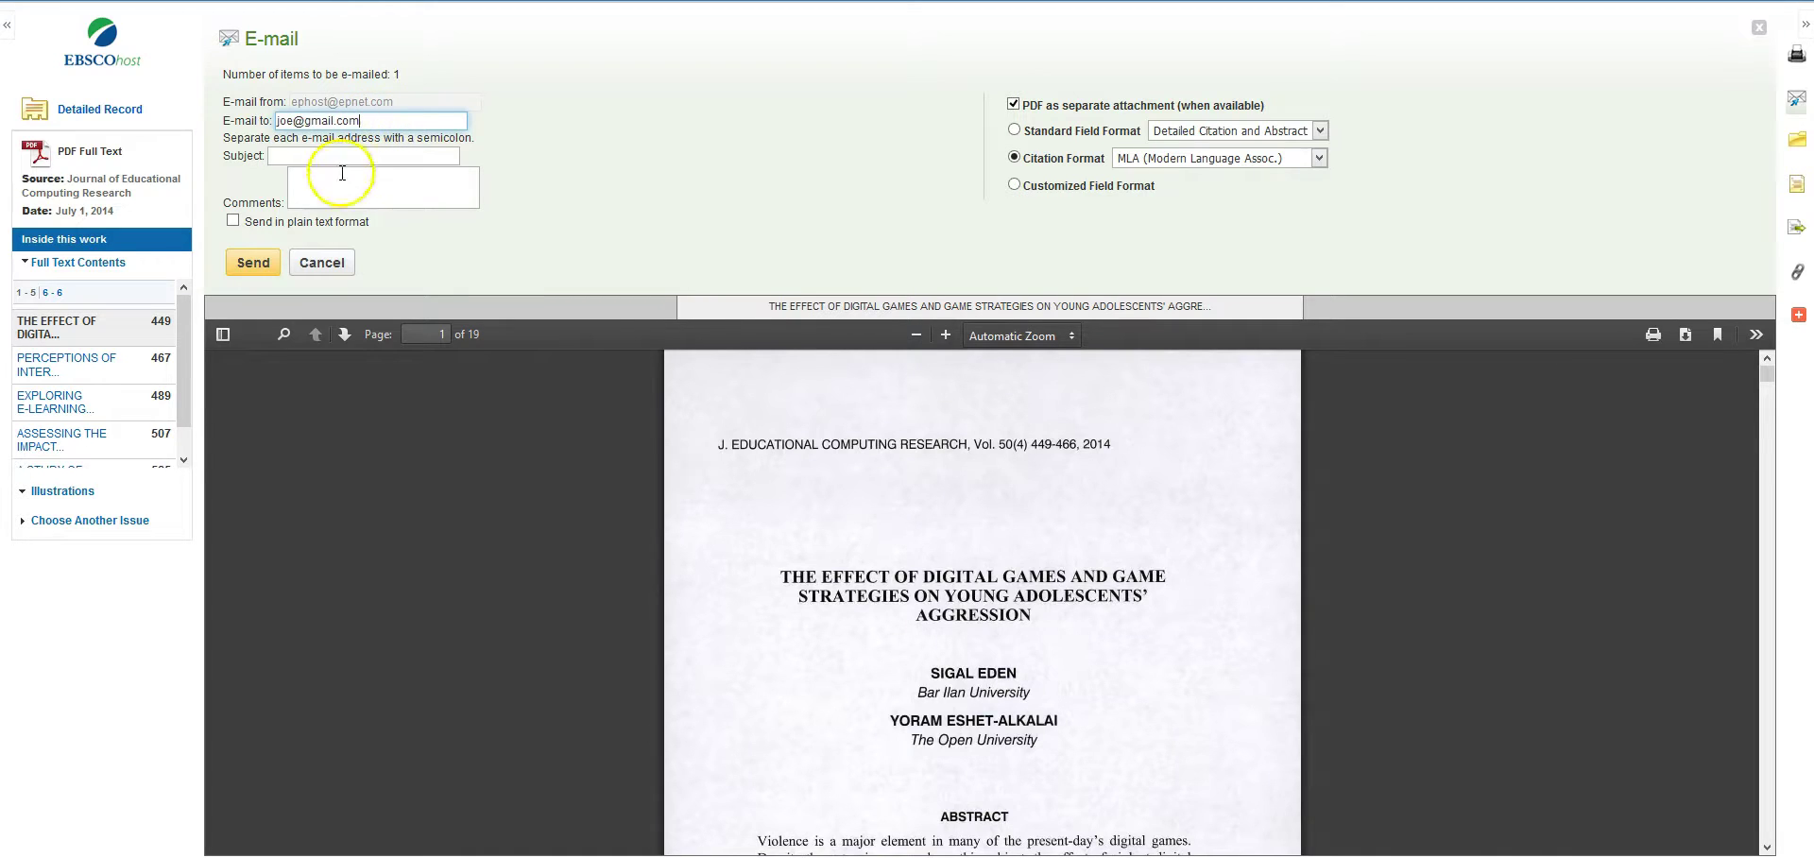
{"action": "left_click", "coordinate": [252, 262]}
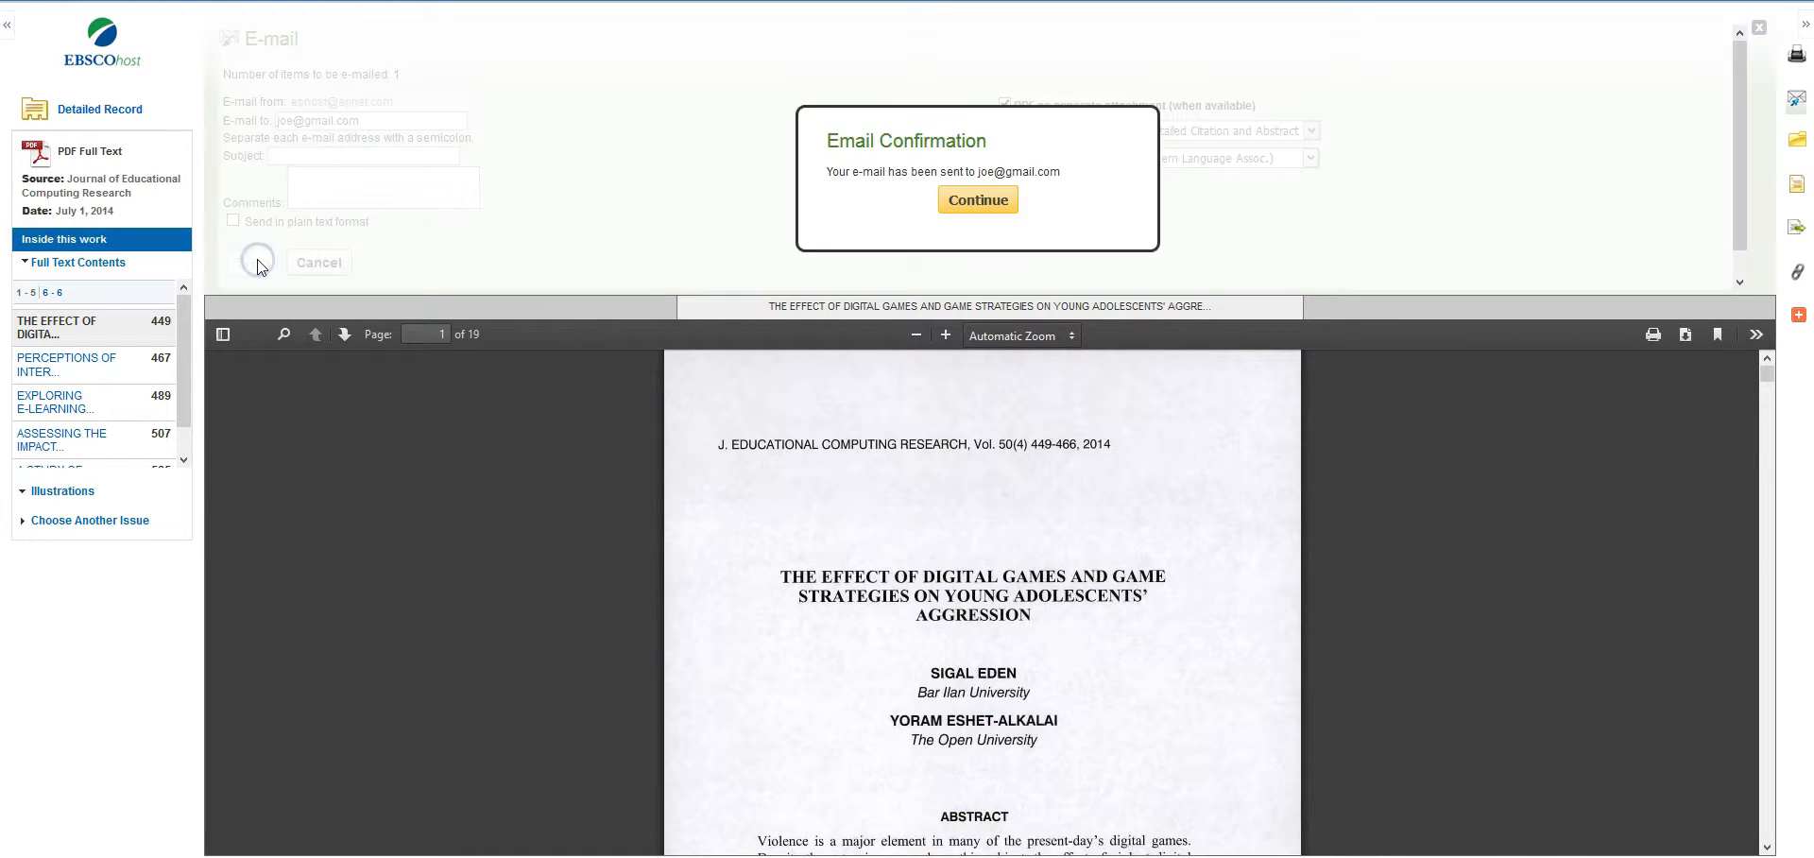
{"action": "left_click", "coordinate": [976, 198]}
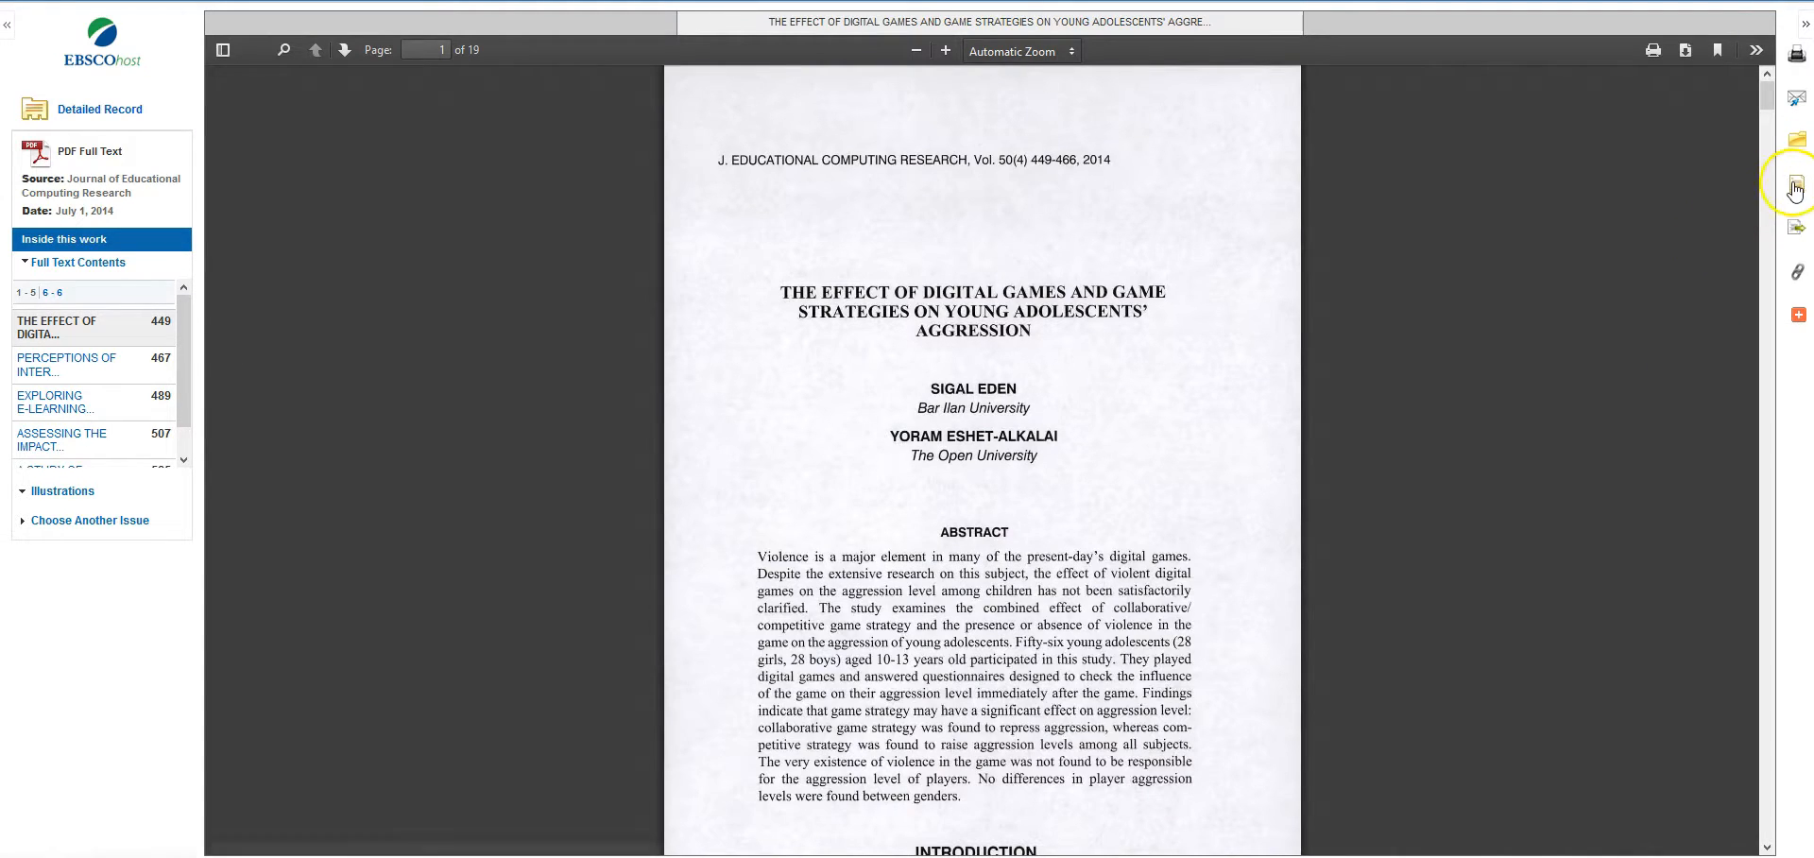
{"action": "mouse_move", "coordinate": [1794, 187]}
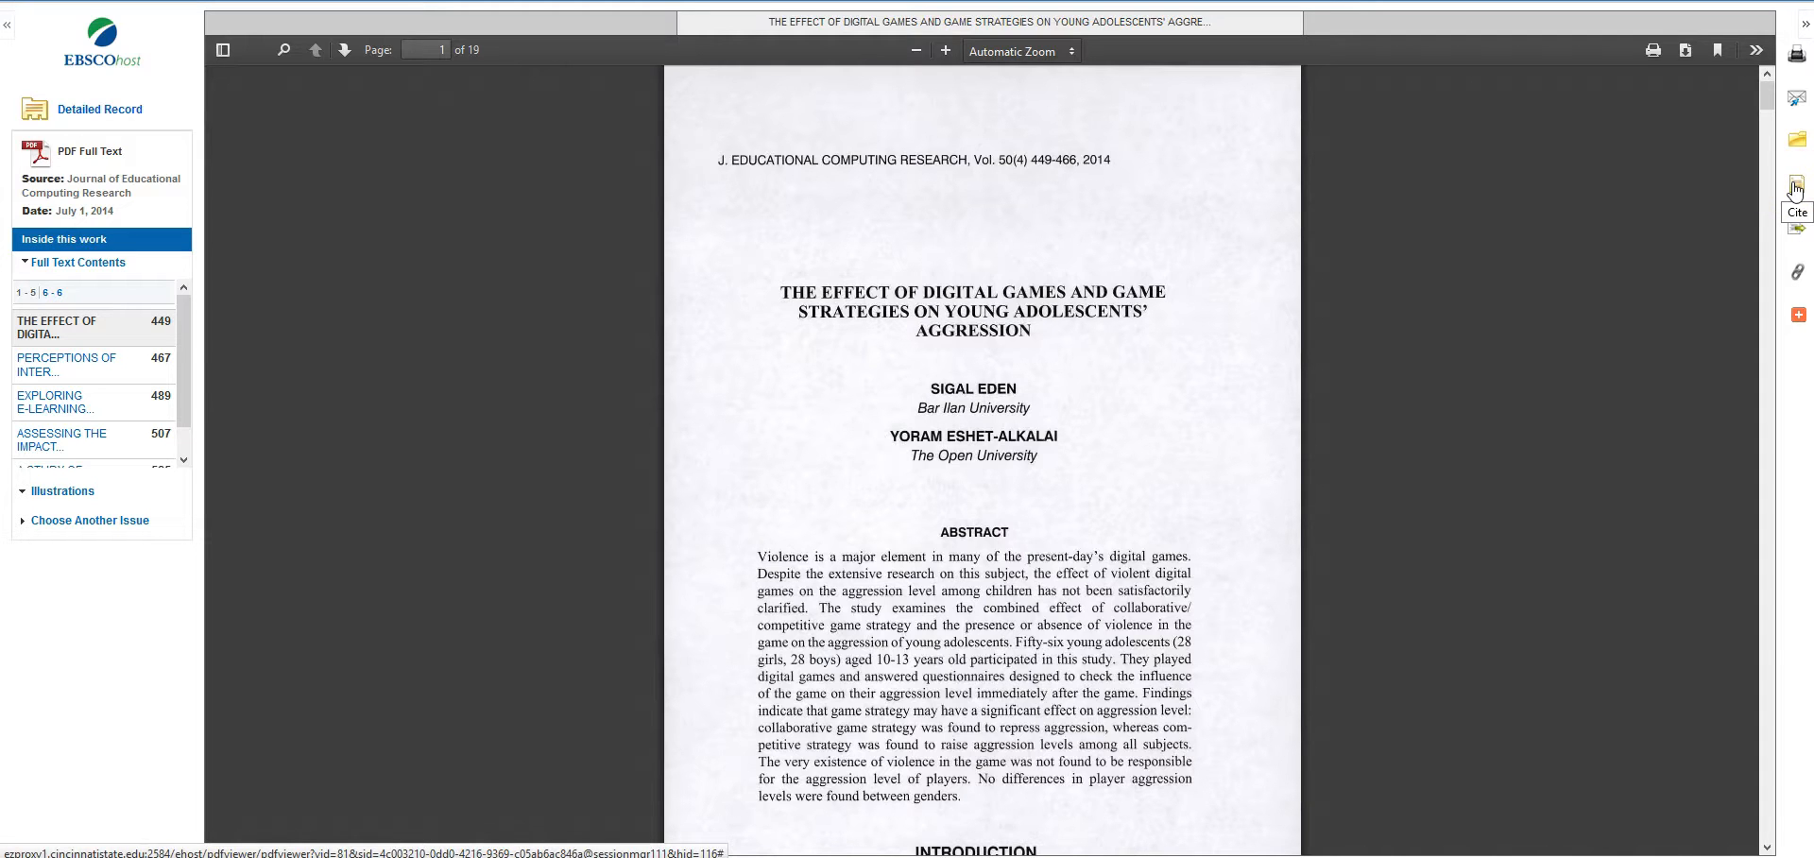
Show the article's citations in all styles and scroll down to the MLA entry
{"action": "left_click", "coordinate": [1794, 187]}
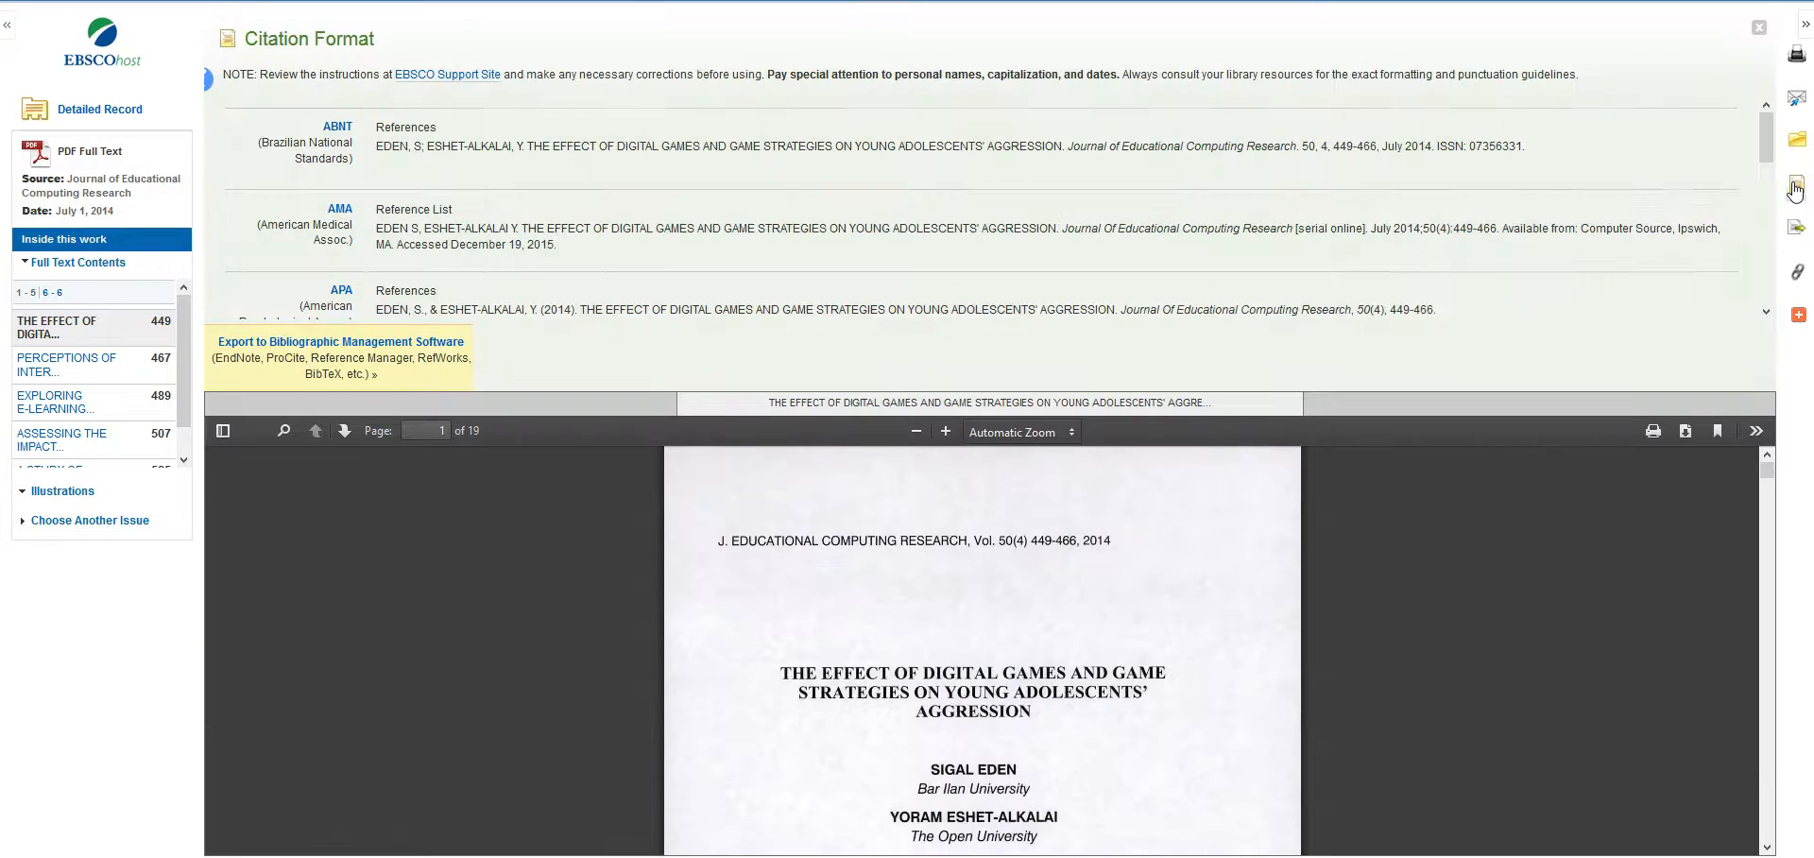
{"action": "scroll", "scroll_direction": "down", "scroll_amount": 3}
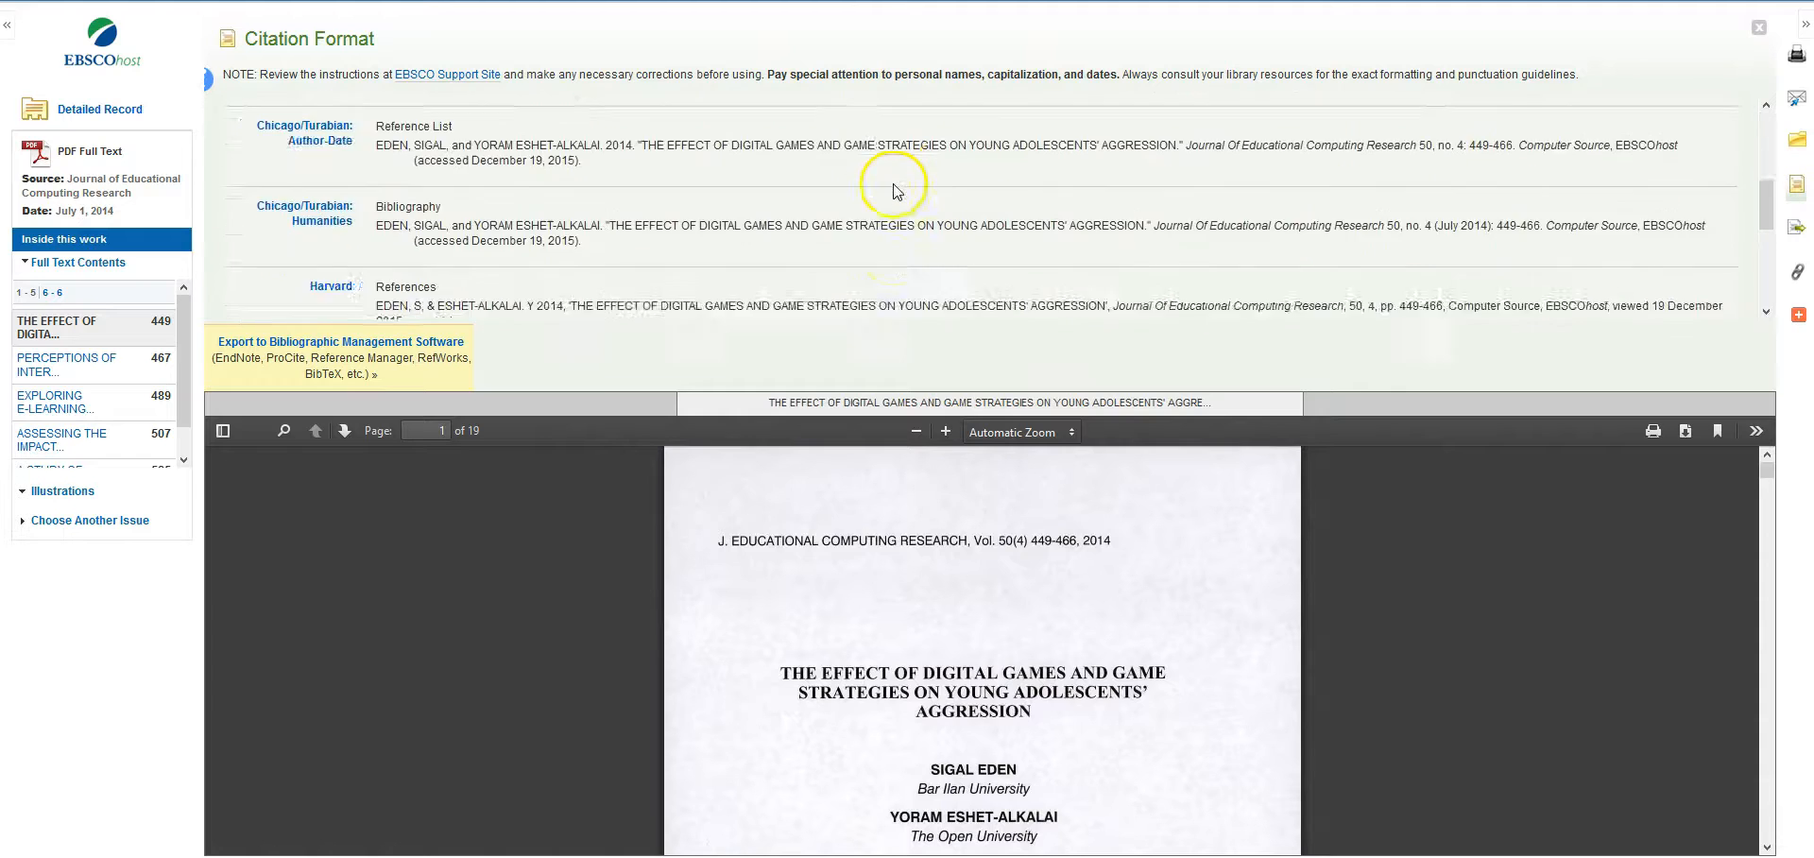
{"action": "scroll", "scroll_direction": "down", "scroll_amount": 3}
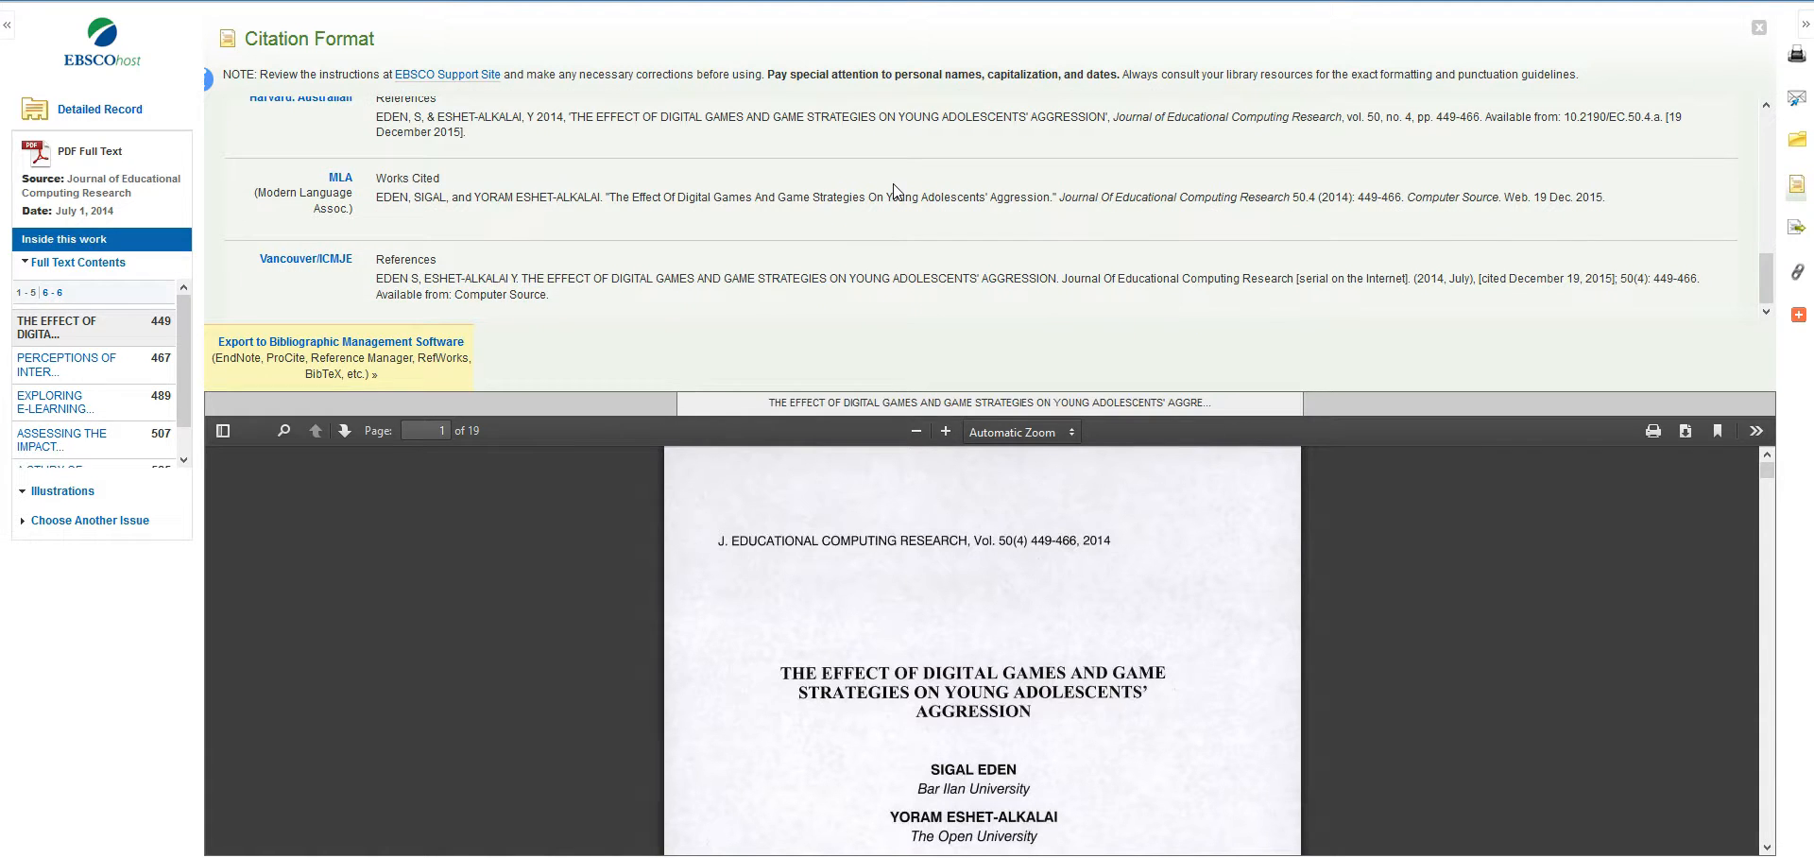
{"action": "mouse_move", "coordinate": [1576, 723]}
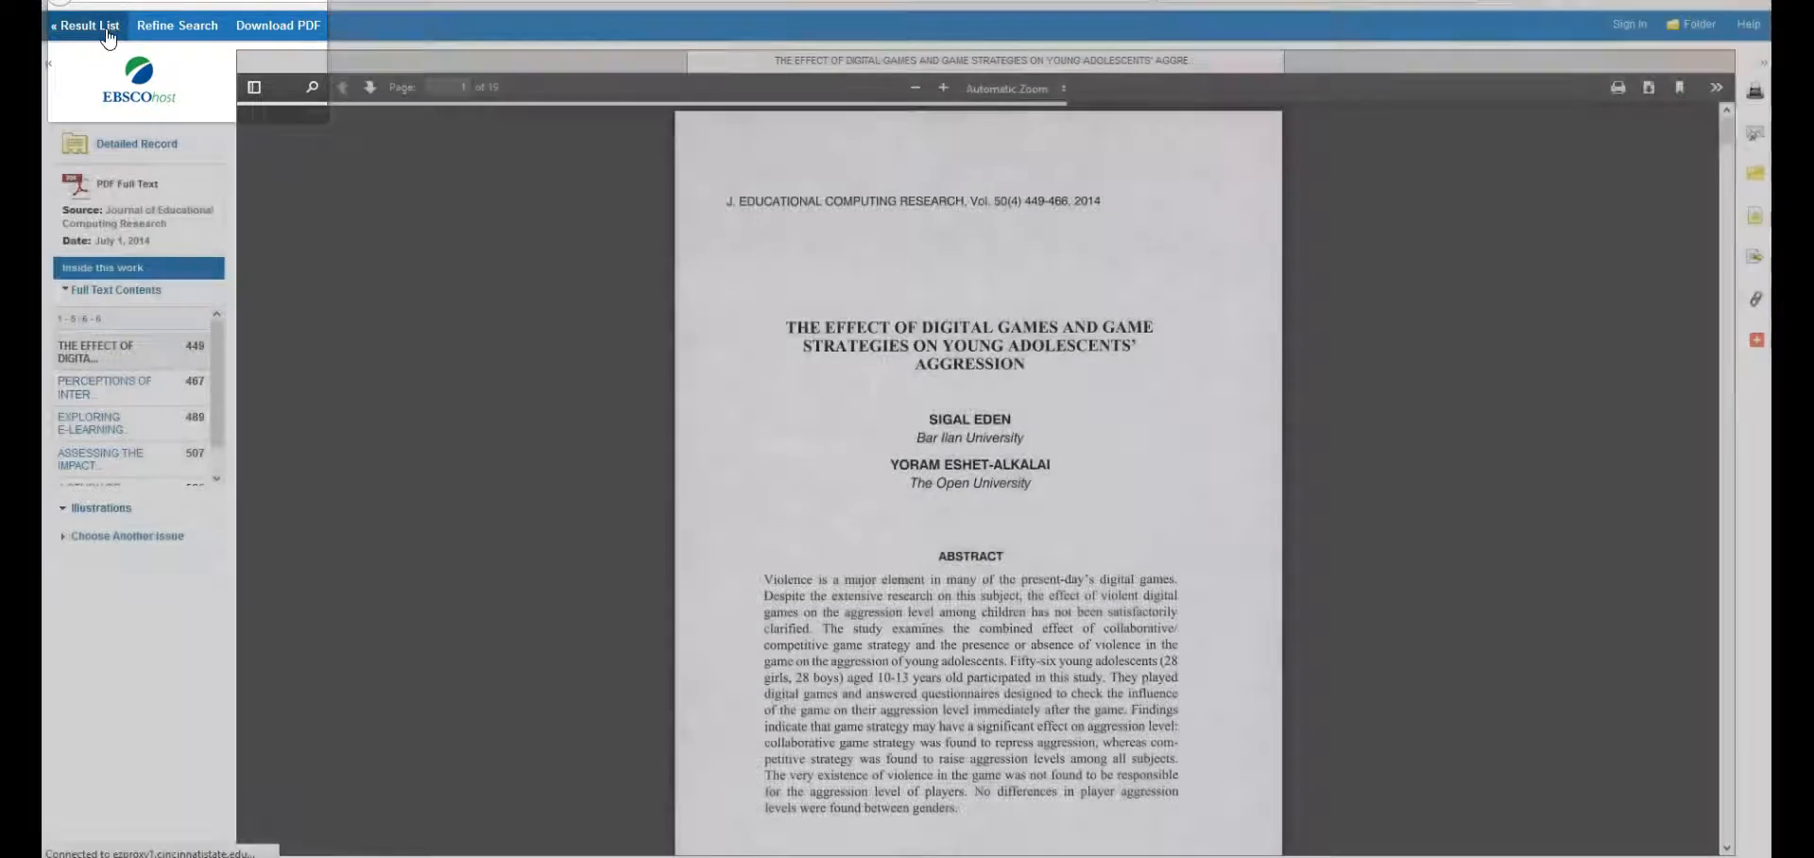
Return to the search result list
{"action": "left_click", "coordinate": [83, 24]}
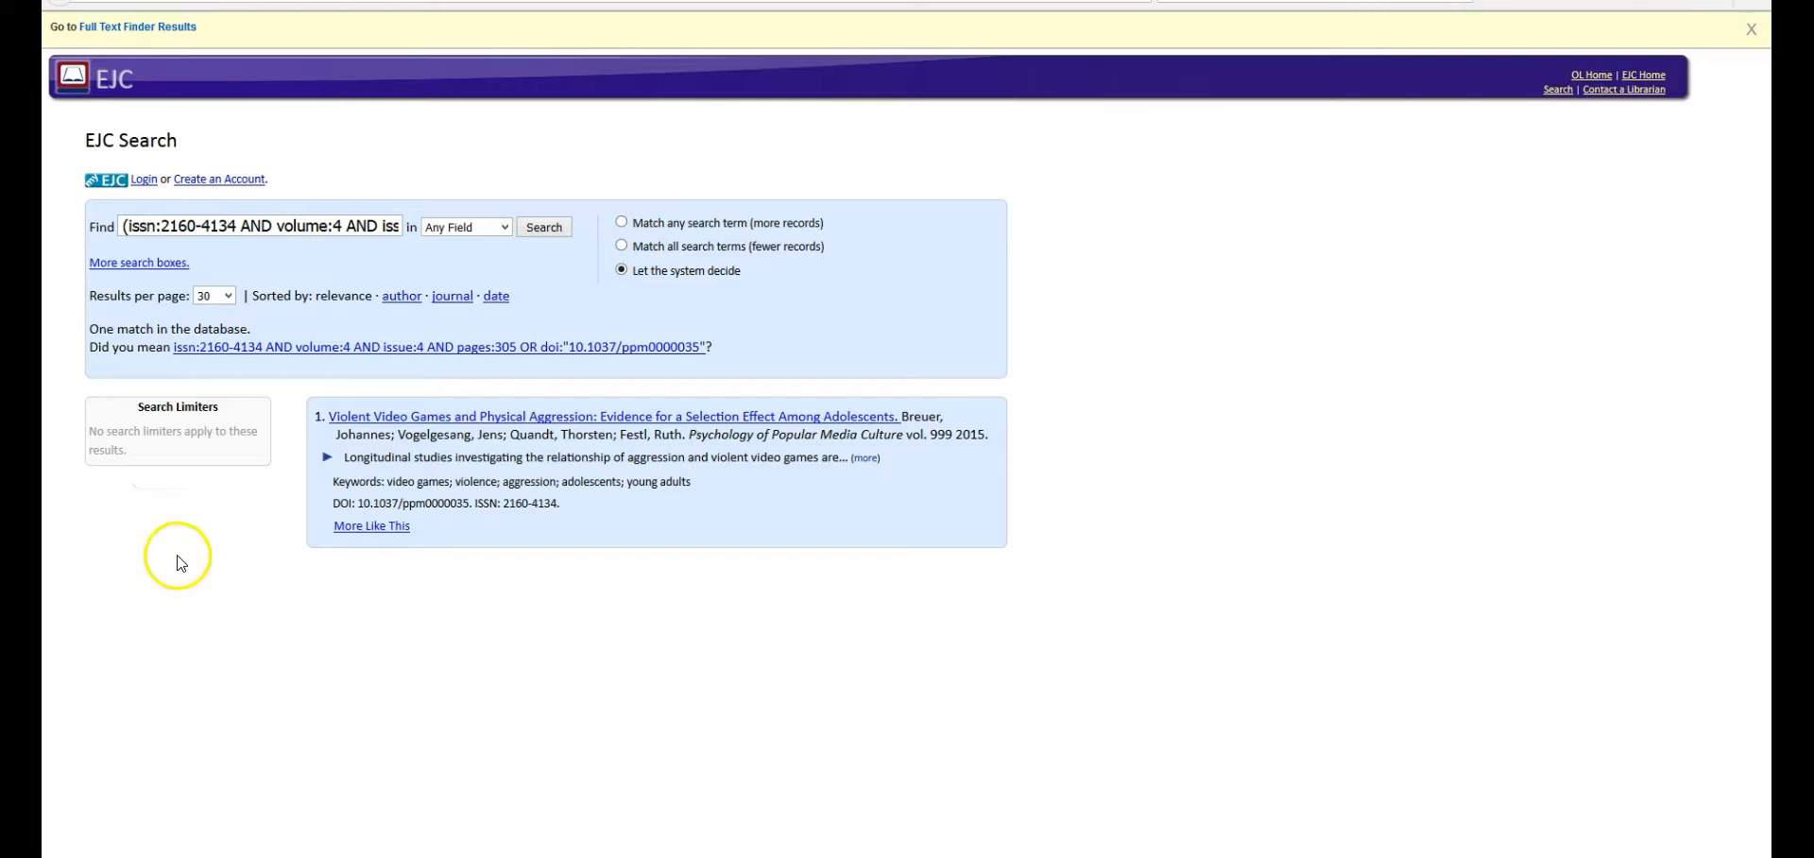
{"action": "mouse_move", "coordinate": [541, 417]}
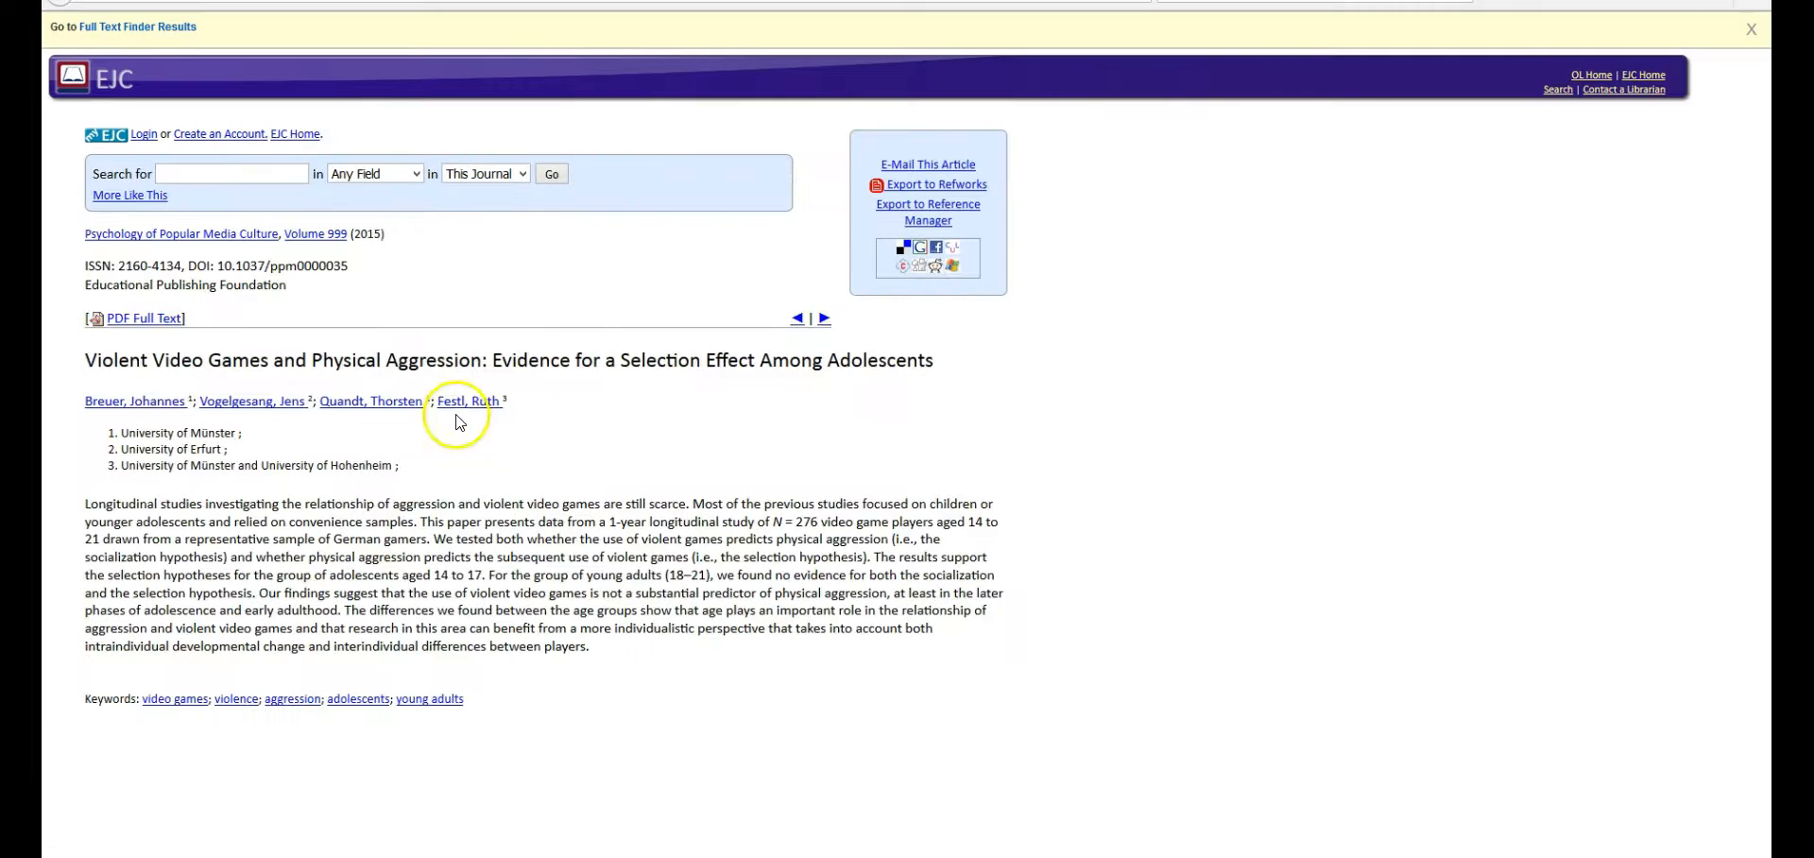
{"action": "mouse_move", "coordinate": [144, 319]}
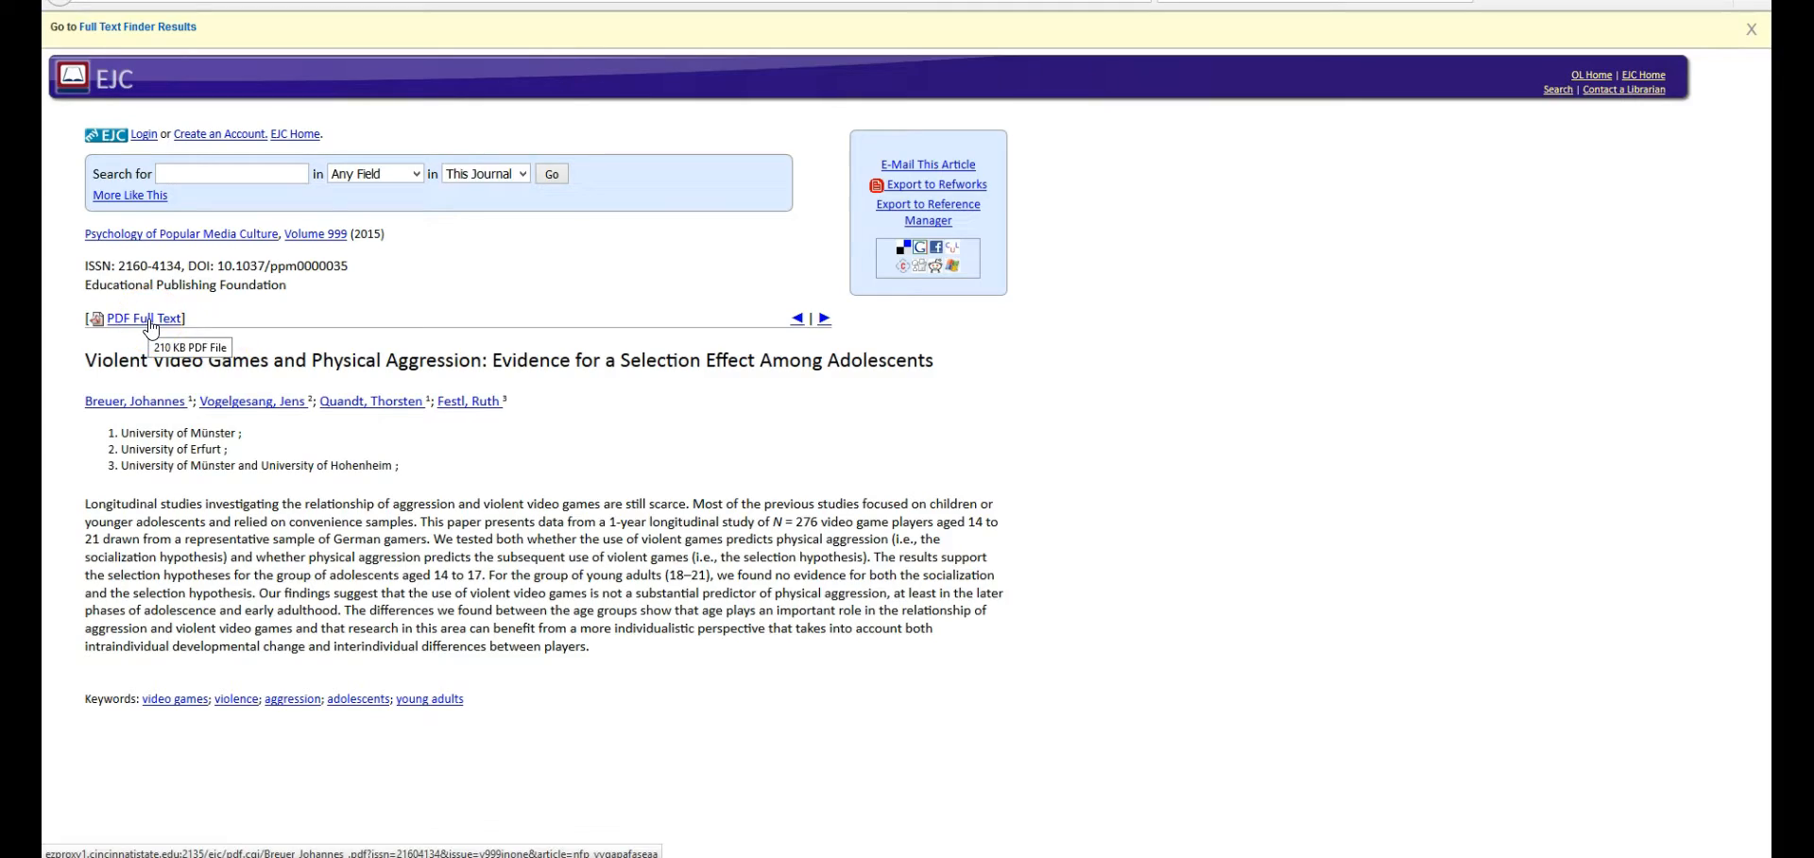